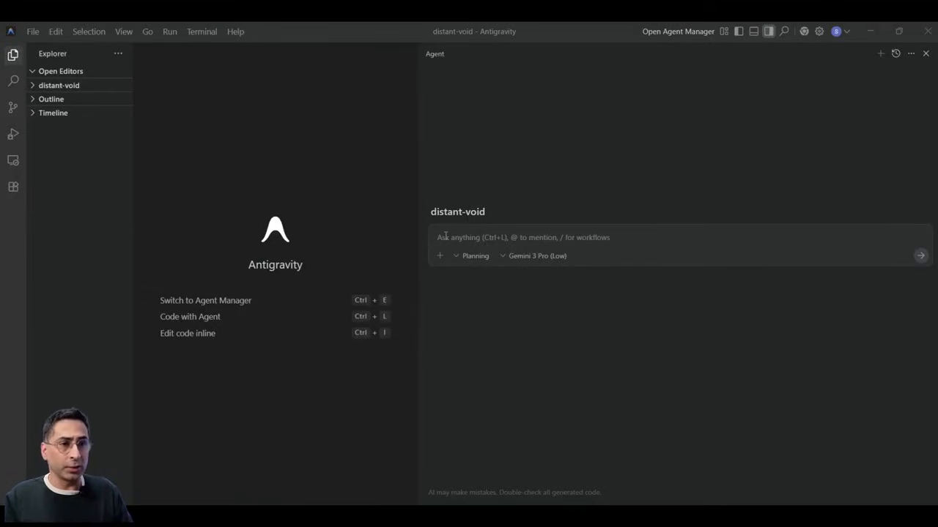
{"action": "mouse_move", "coordinate": [223, 306]}
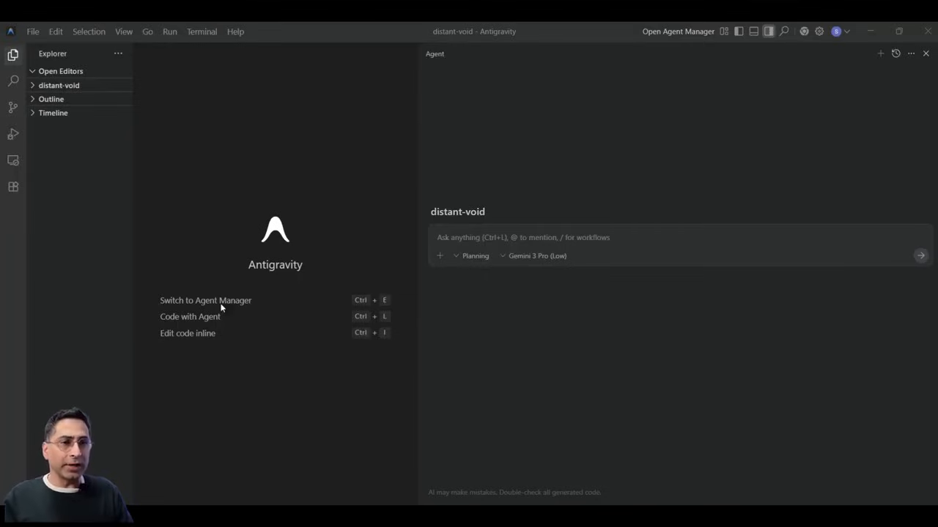
{"action": "mouse_move", "coordinate": [682, 41]}
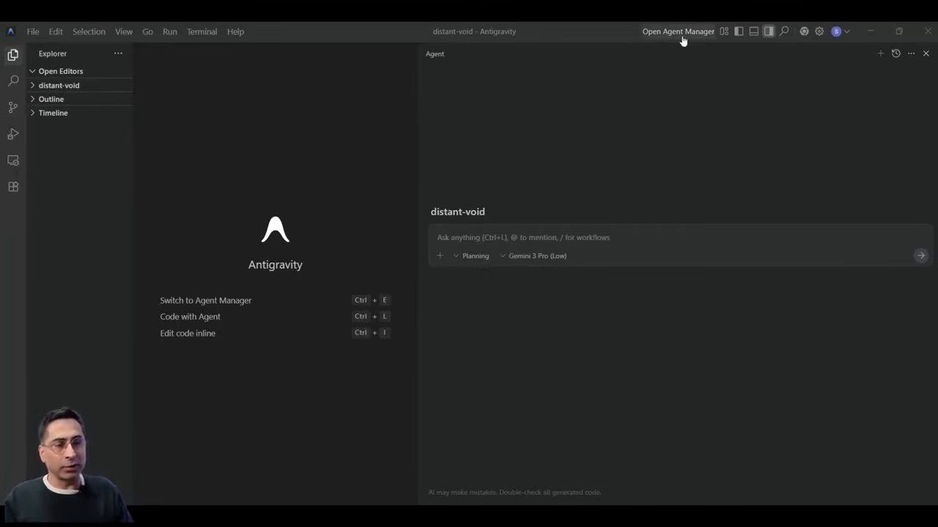
- Switch from the editor to the Agent Manager with a new conversation starting in the Playground
{"action": "left_click", "coordinate": [683, 32]}
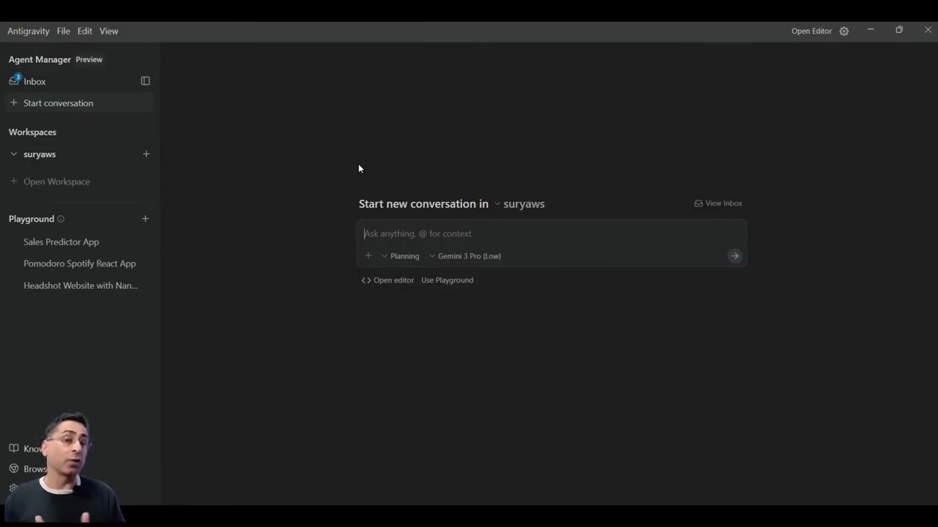
{"action": "mouse_move", "coordinate": [547, 220]}
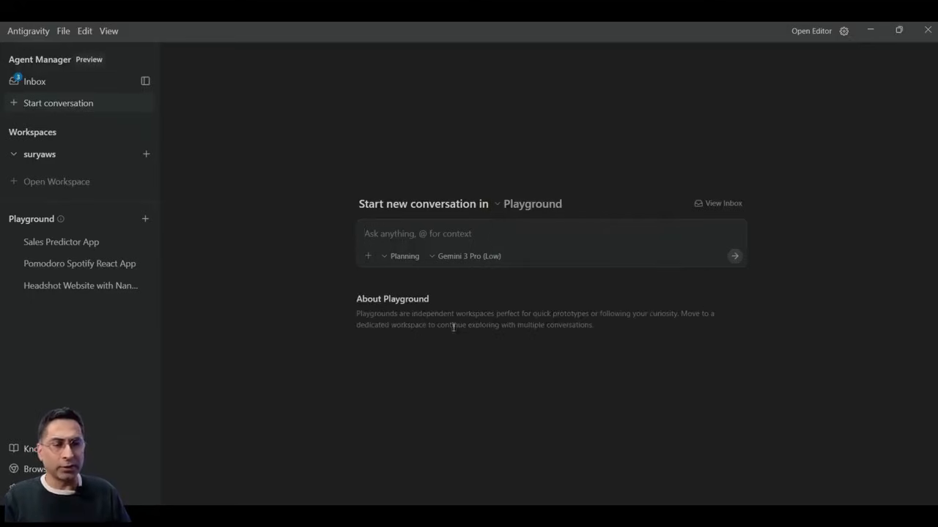
{"action": "mouse_move", "coordinate": [514, 337]}
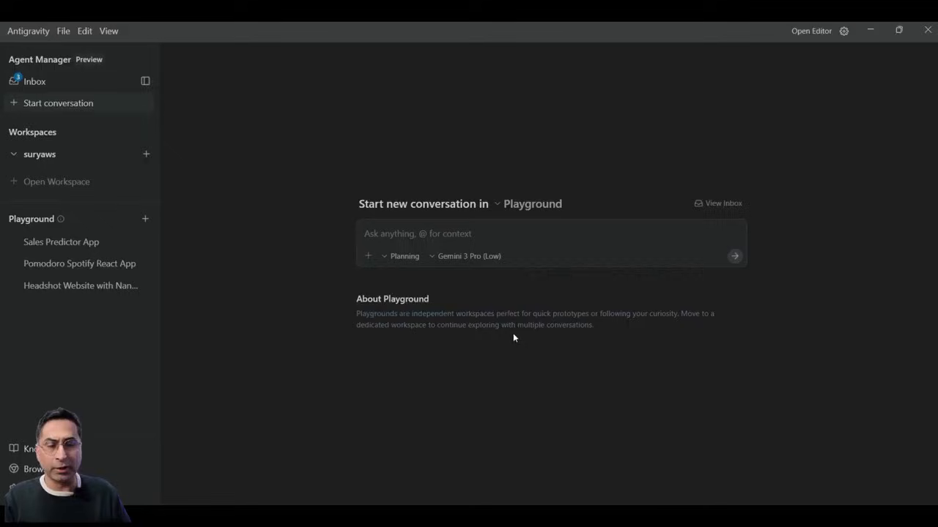
{"action": "mouse_move", "coordinate": [99, 181]}
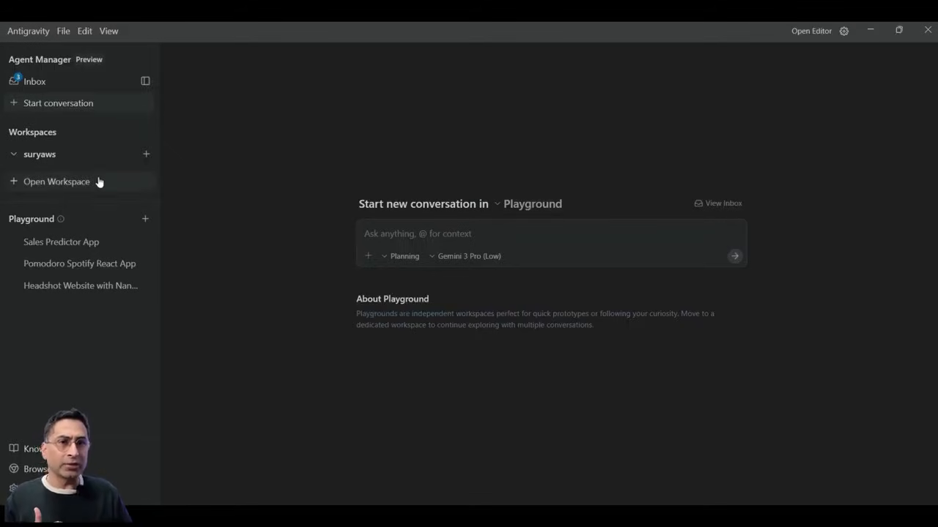
{"action": "mouse_move", "coordinate": [135, 190]}
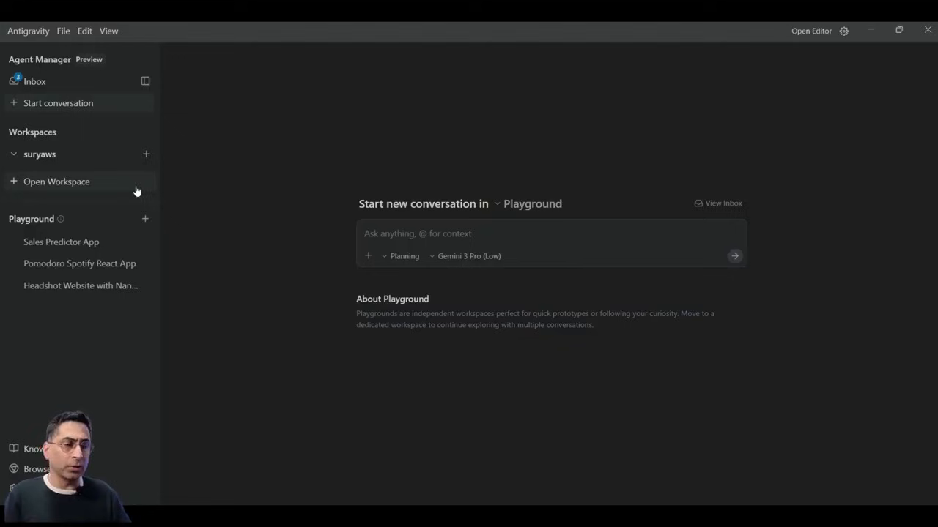
- Enter the no-code Predictive Analytics SAAS app request with Gemini 3 Pro (High) and review the Planning mode options
{"action": "left_click", "coordinate": [418, 233]}
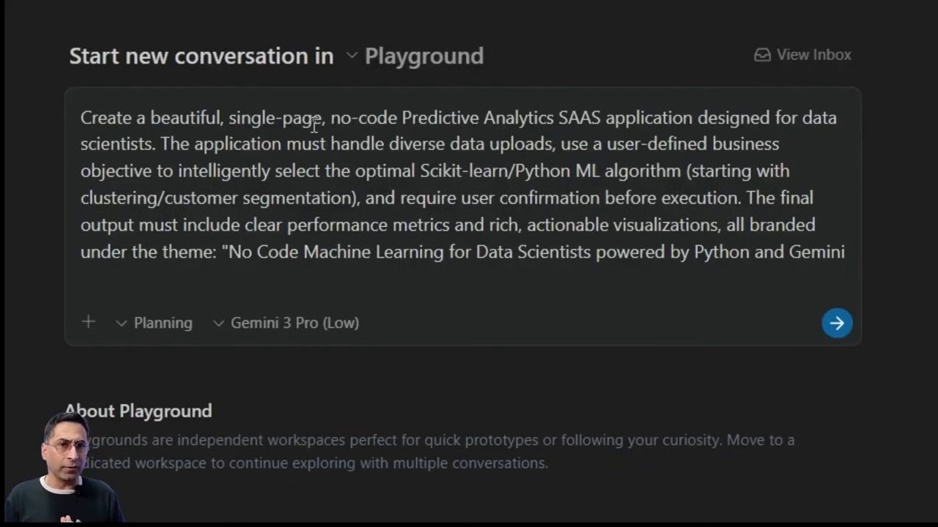
{"action": "key", "text": "Enter"}
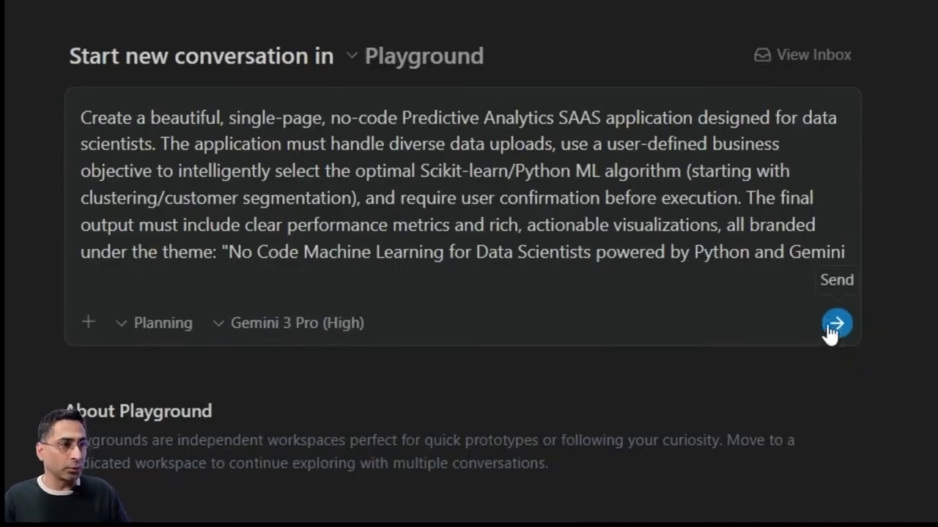
{"action": "left_click", "coordinate": [154, 322]}
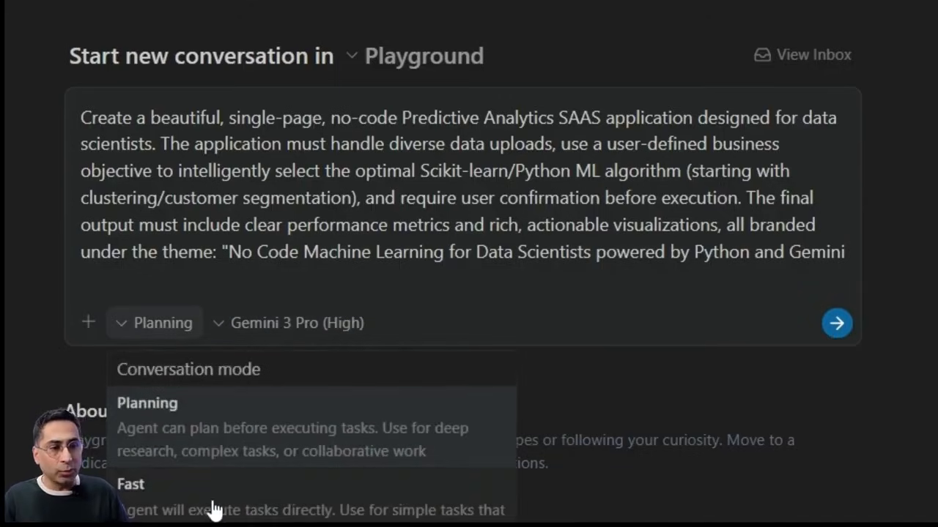
{"action": "mouse_move", "coordinate": [170, 437]}
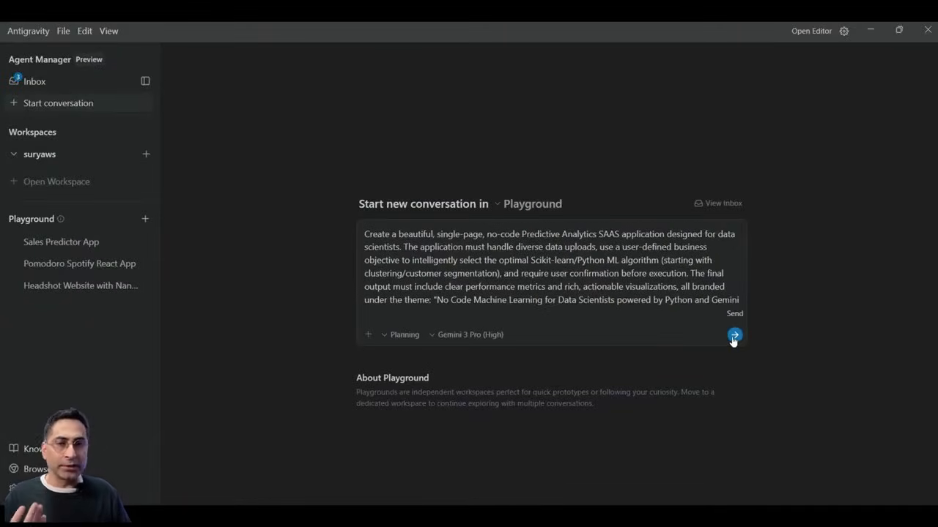
- Send the request and read through the agent's Implementation Plan for the Predictive Analytics SAAS
{"action": "left_click", "coordinate": [734, 334]}
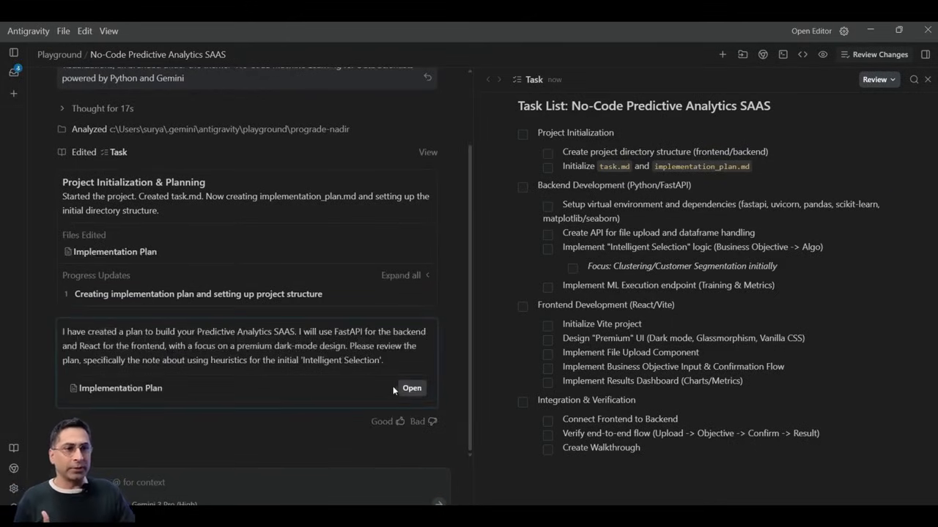
{"action": "left_click", "coordinate": [410, 389]}
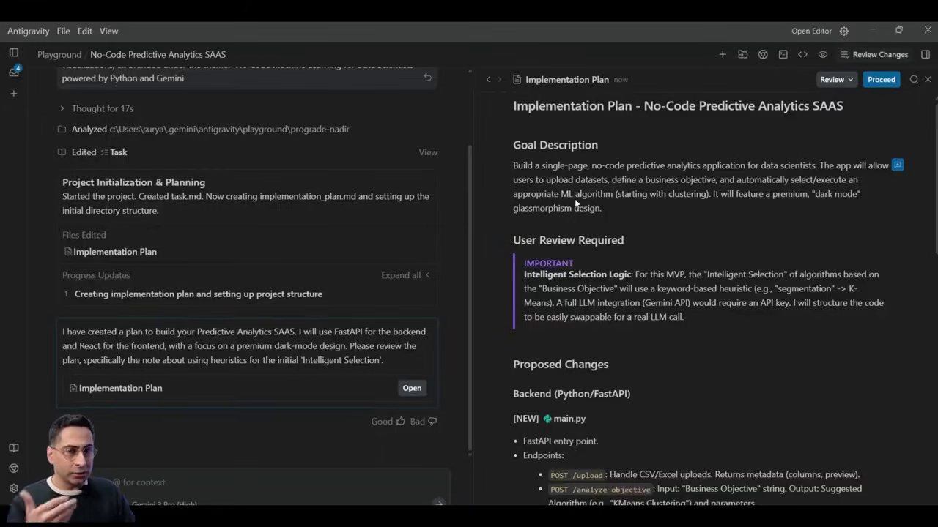
{"action": "scroll", "scroll_direction": "down", "scroll_amount": 3}
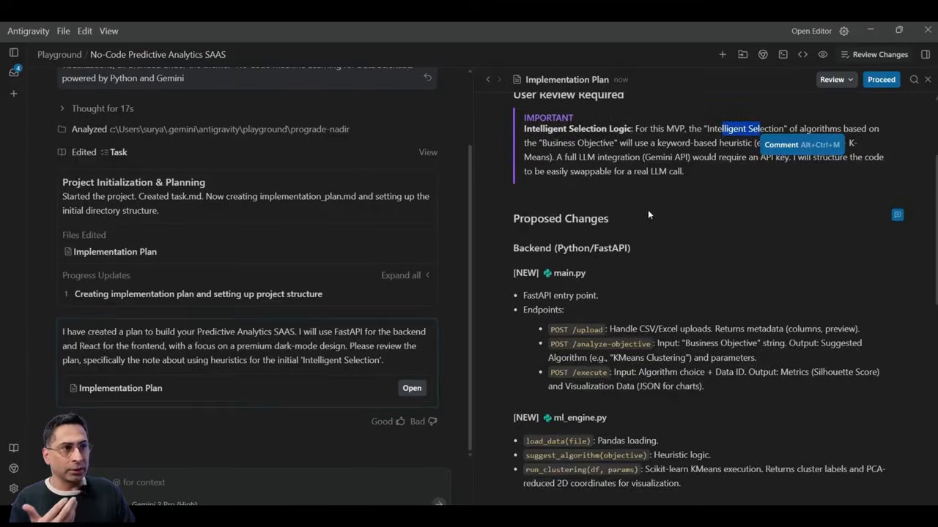
{"action": "scroll", "scroll_direction": "down", "scroll_amount": 3}
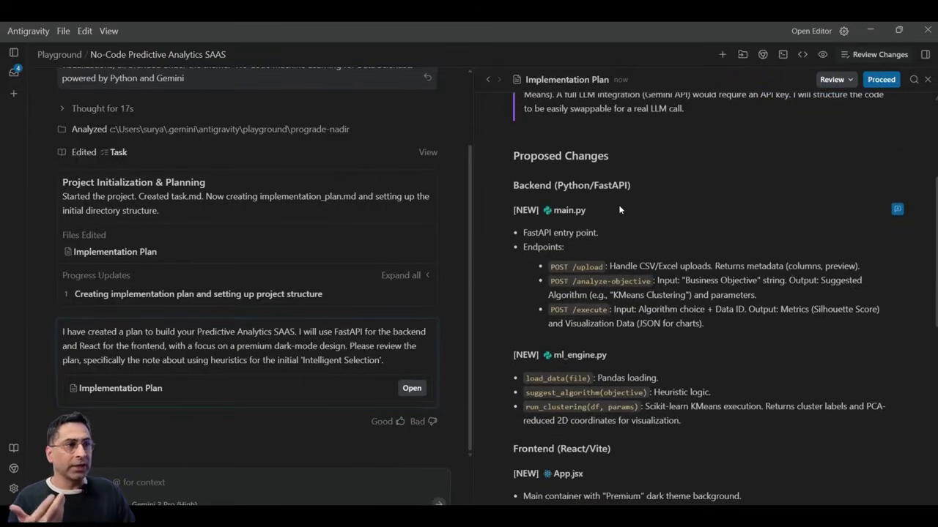
{"action": "scroll", "scroll_direction": "down", "scroll_amount": 3}
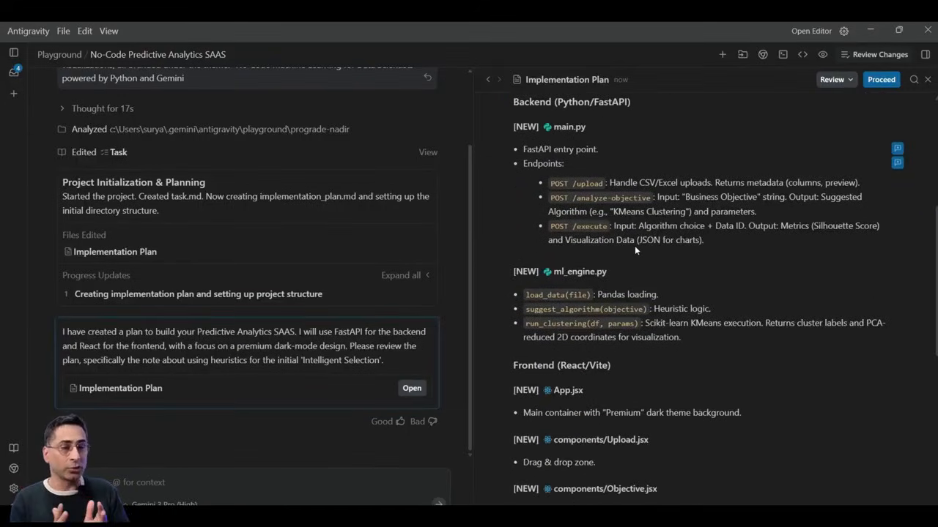
{"action": "scroll", "scroll_direction": "down", "scroll_amount": 3}
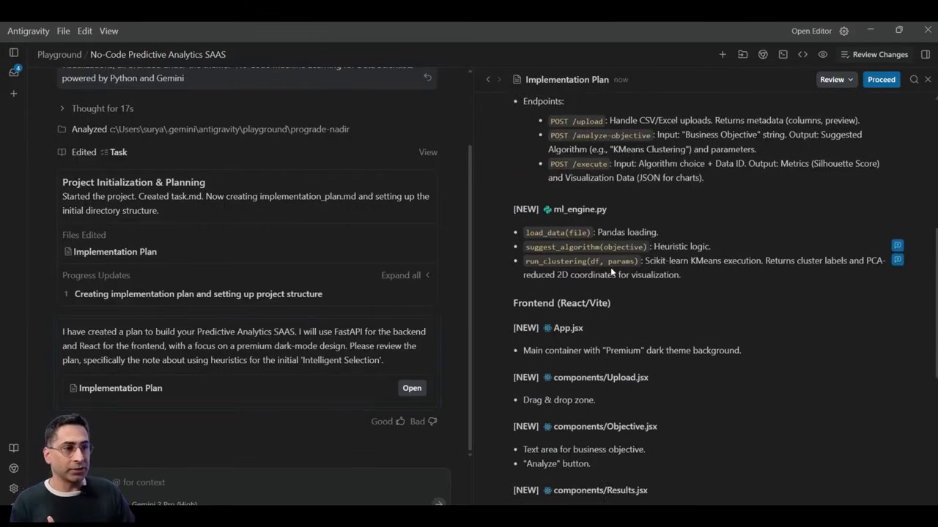
{"action": "scroll", "scroll_direction": "down", "scroll_amount": 3}
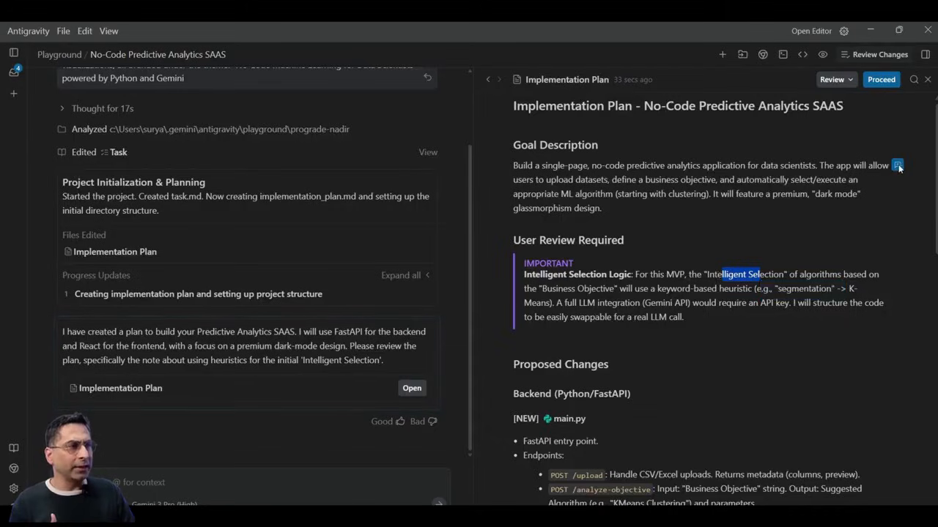
- Proceed with the plan, accept the npm create vite command, and tell the agent to continue after the overload error
{"action": "left_click", "coordinate": [900, 164]}
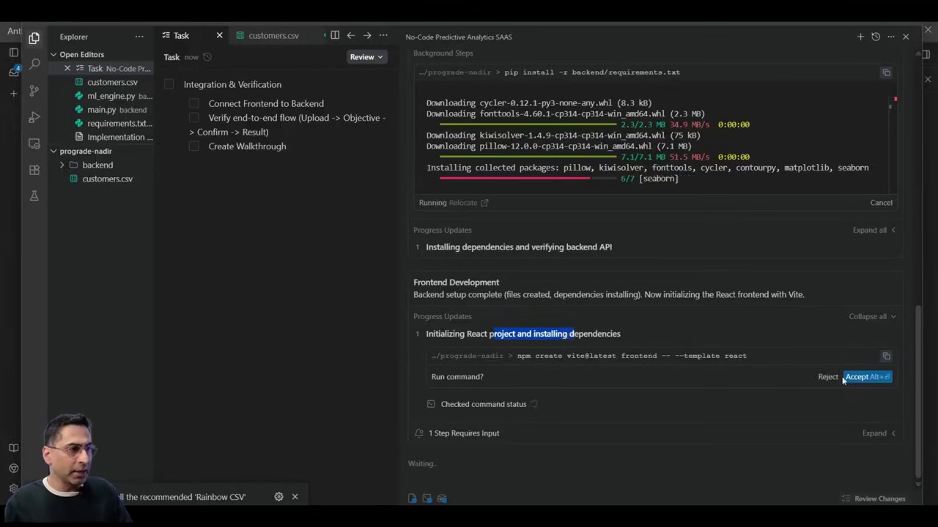
{"action": "left_click", "coordinate": [866, 377]}
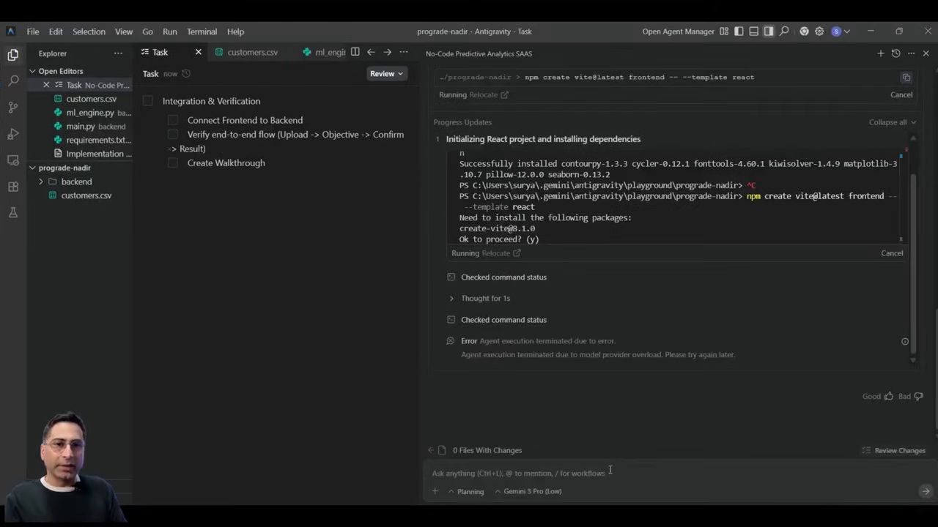
{"action": "type", "text": "co"}
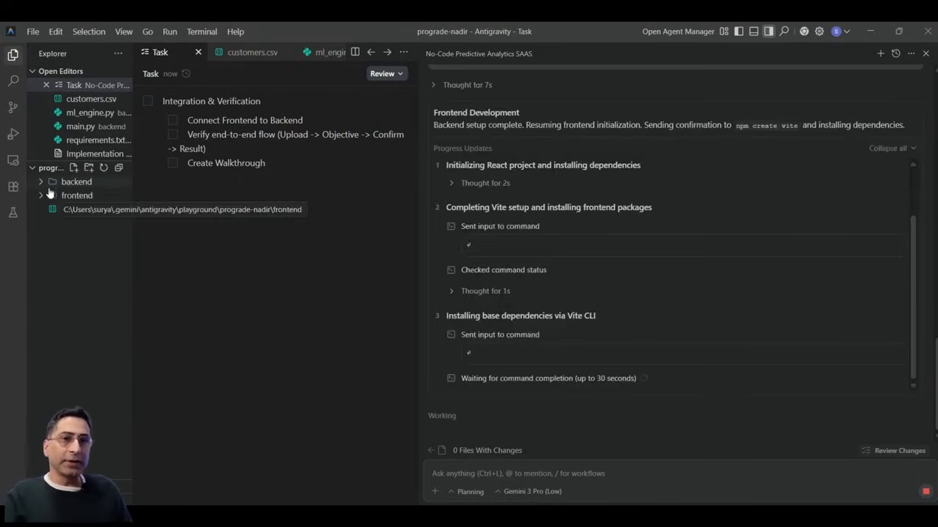
- Expand the backend and frontend folders and view customers.csv with its IDs, ages and incomes
{"action": "left_click", "coordinate": [76, 181]}
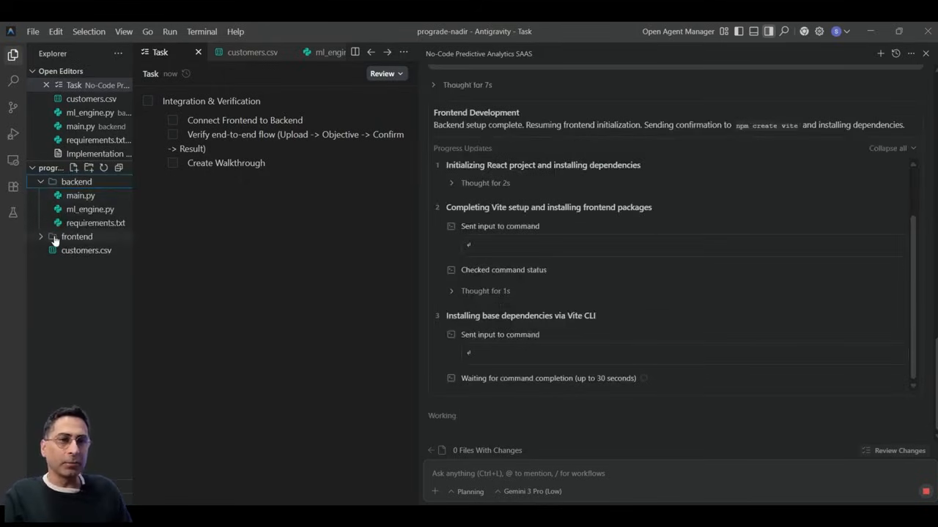
{"action": "left_click", "coordinate": [76, 236]}
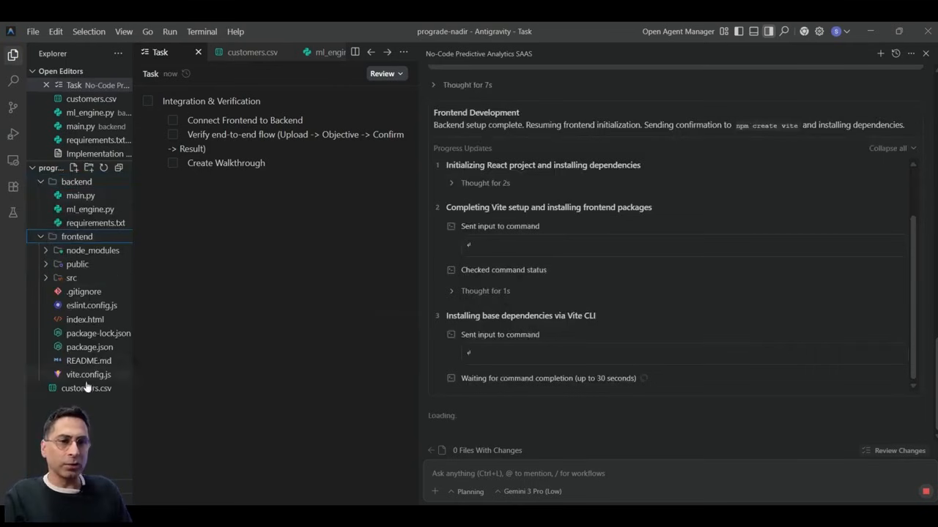
{"action": "left_click", "coordinate": [85, 388]}
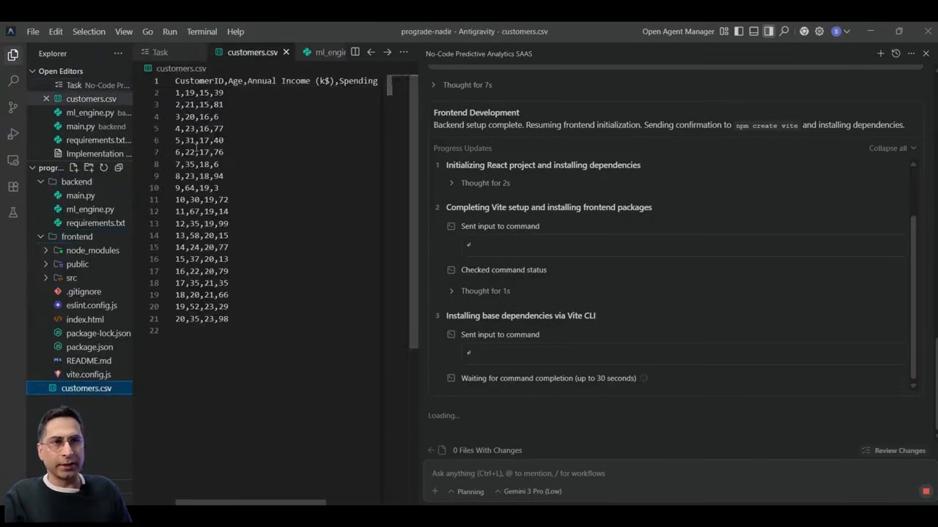
{"action": "mouse_move", "coordinate": [72, 279]}
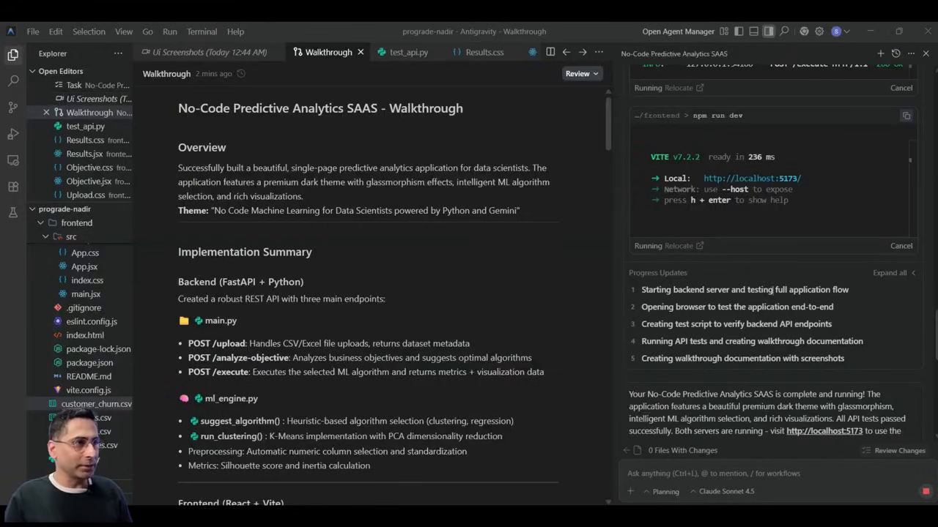
{"action": "mouse_move", "coordinate": [463, 318]}
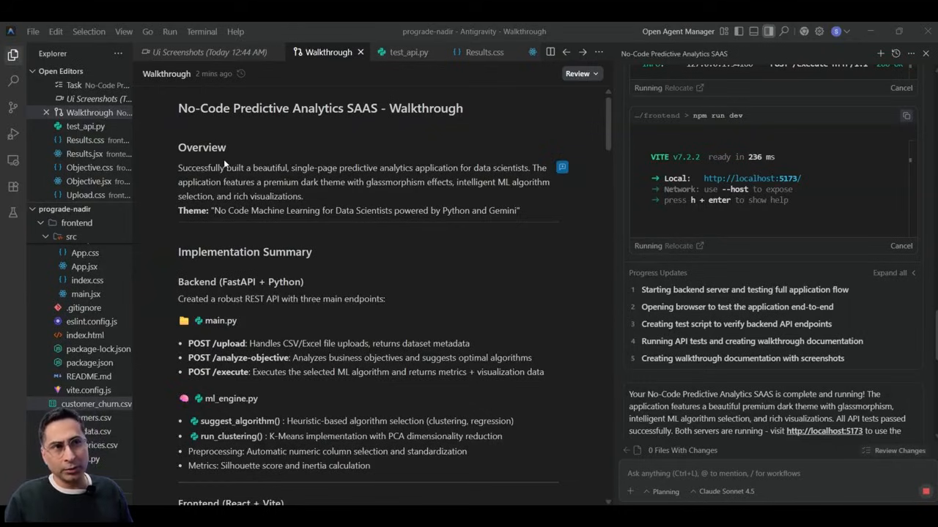
{"action": "scroll", "scroll_direction": "down", "scroll_amount": 3}
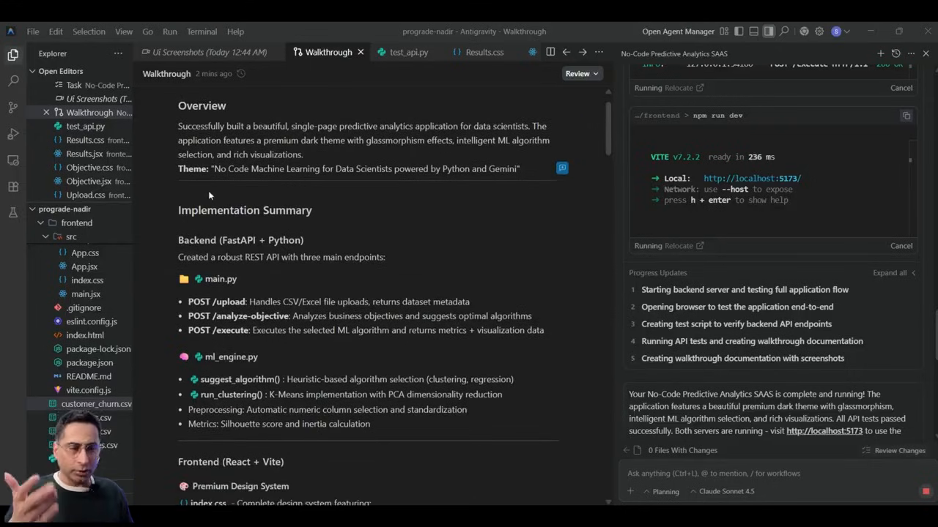
{"action": "scroll", "scroll_direction": "down", "scroll_amount": 3}
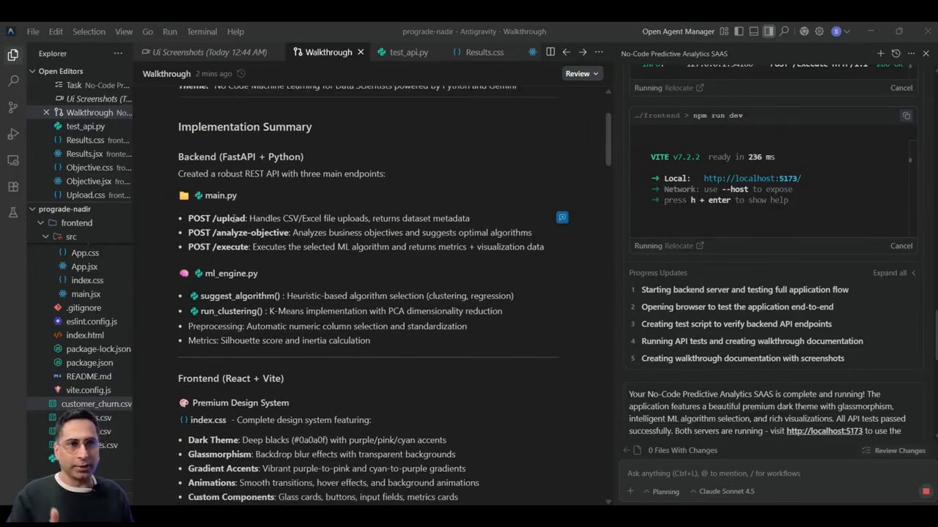
{"action": "scroll", "scroll_direction": "down", "scroll_amount": 3}
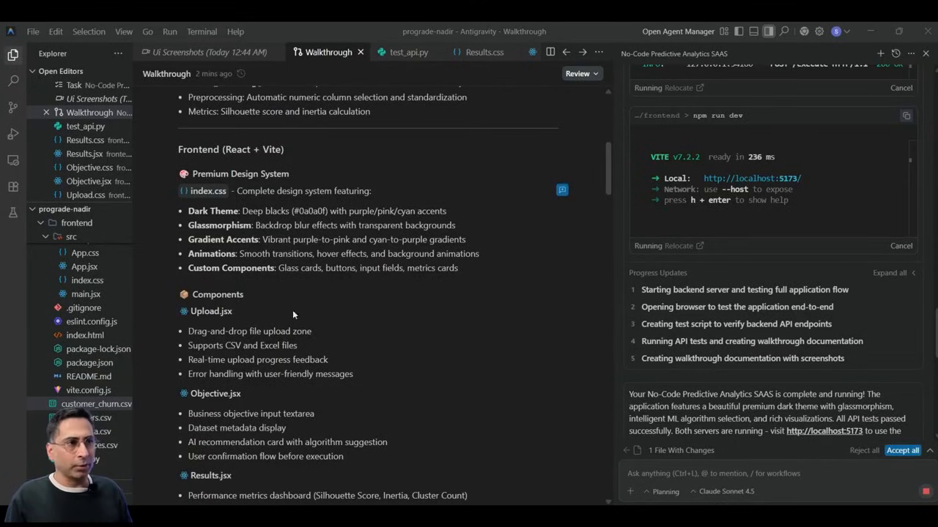
{"action": "scroll", "scroll_direction": "down", "scroll_amount": 3}
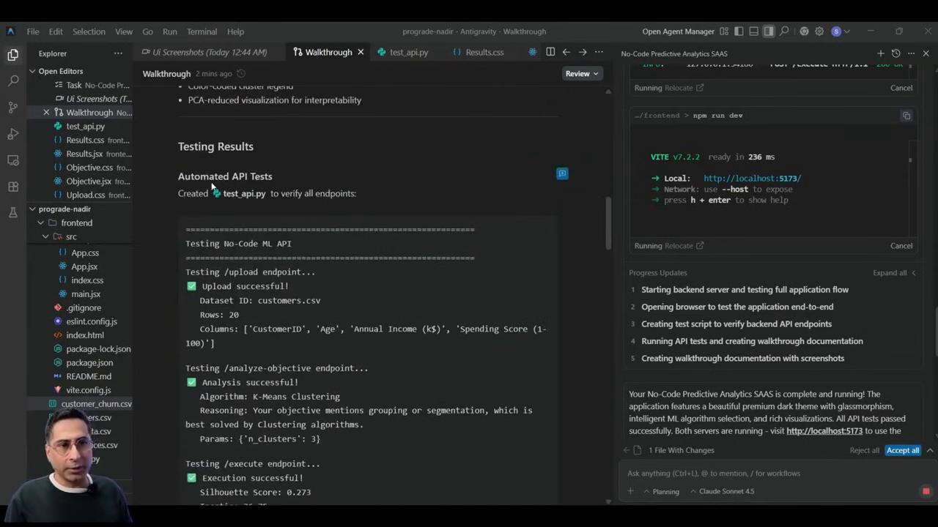
{"action": "scroll", "scroll_direction": "down", "scroll_amount": 3}
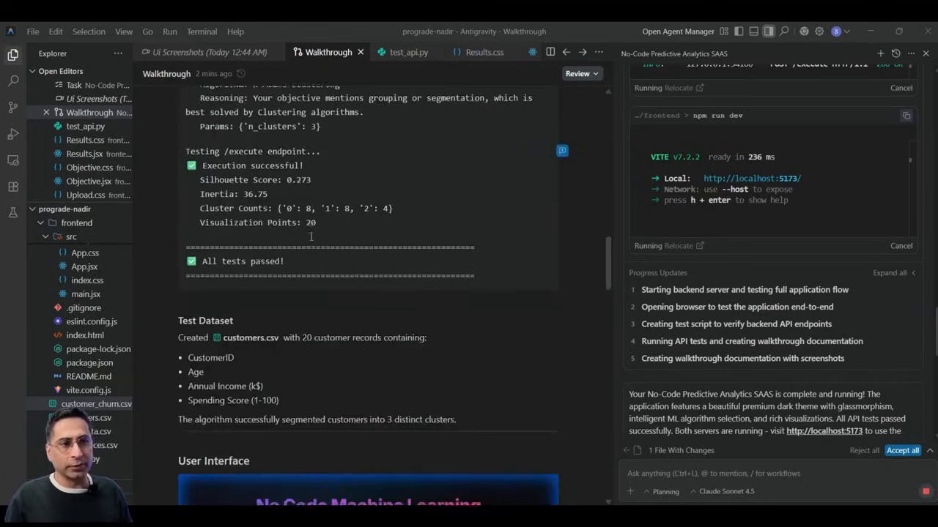
{"action": "scroll", "scroll_direction": "down", "scroll_amount": 3}
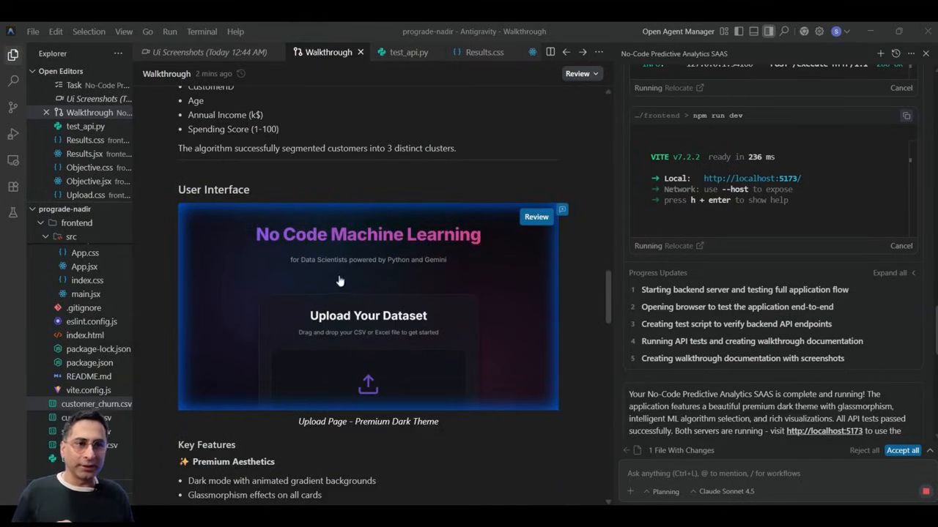
{"action": "mouse_move", "coordinate": [803, 32]}
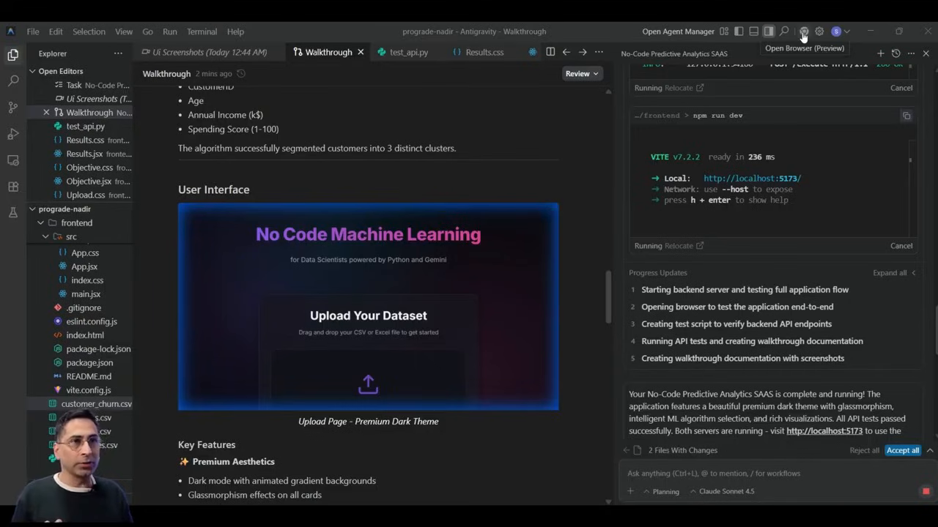
- Launch the app at localhost:5173 in Chrome from the agent chat and maximize the window
{"action": "left_click", "coordinate": [208, 53]}
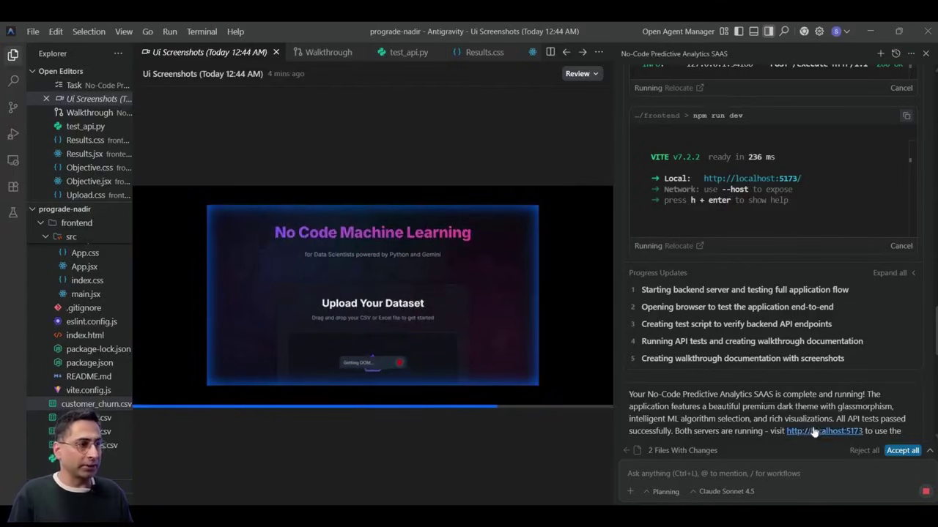
{"action": "left_click", "coordinate": [822, 430]}
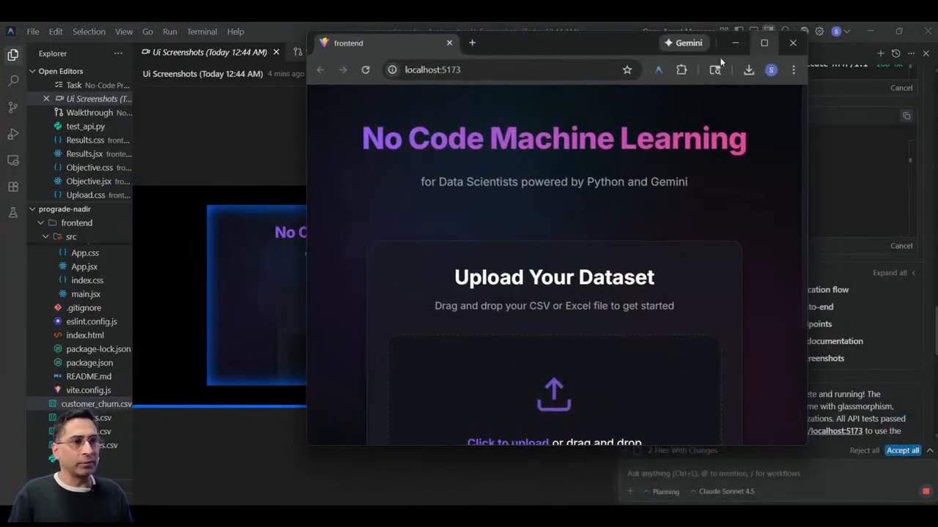
{"action": "left_click", "coordinate": [764, 42]}
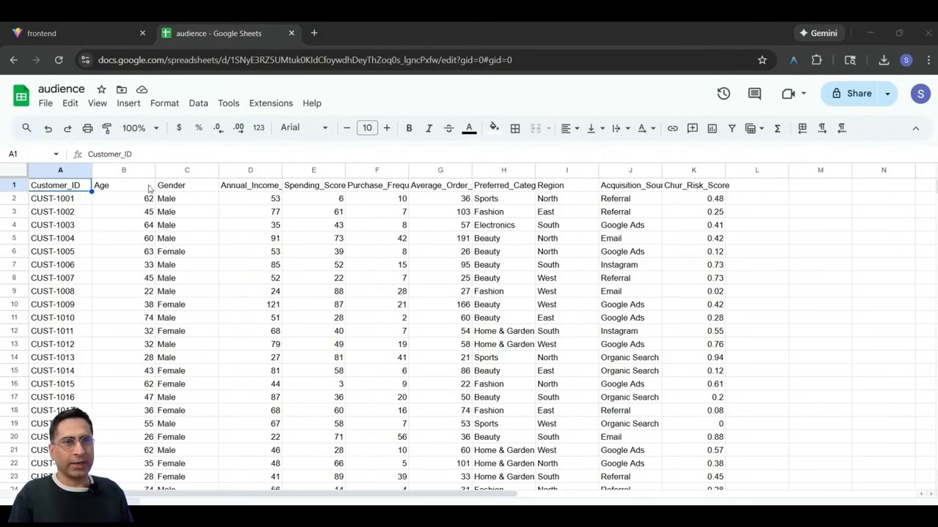
- Skim the audience customer sheet rows and return to the app's Upload Your Dataset page
{"action": "scroll", "scroll_direction": "down", "scroll_amount": 3}
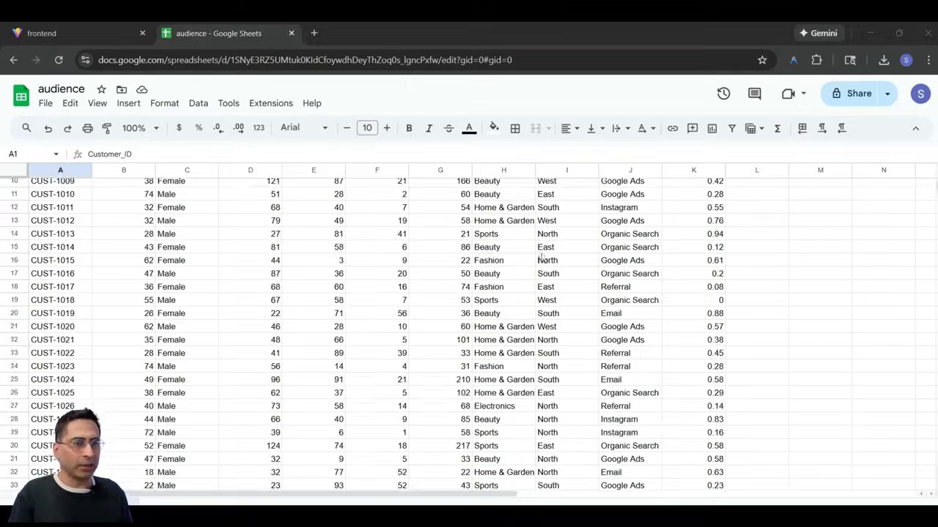
{"action": "left_click", "coordinate": [41, 32]}
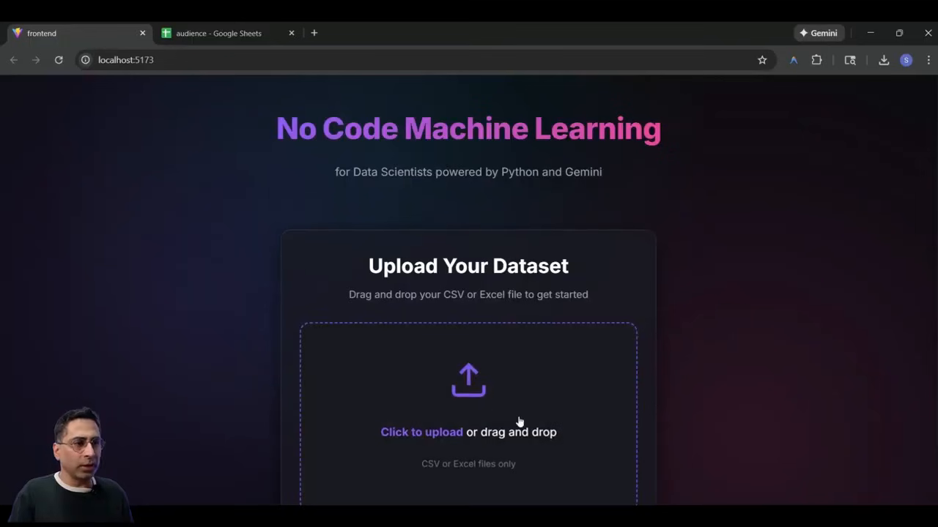
- Upload the audience CSV and state the objective 'I want to create customer segmentation'
{"action": "left_click", "coordinate": [469, 432]}
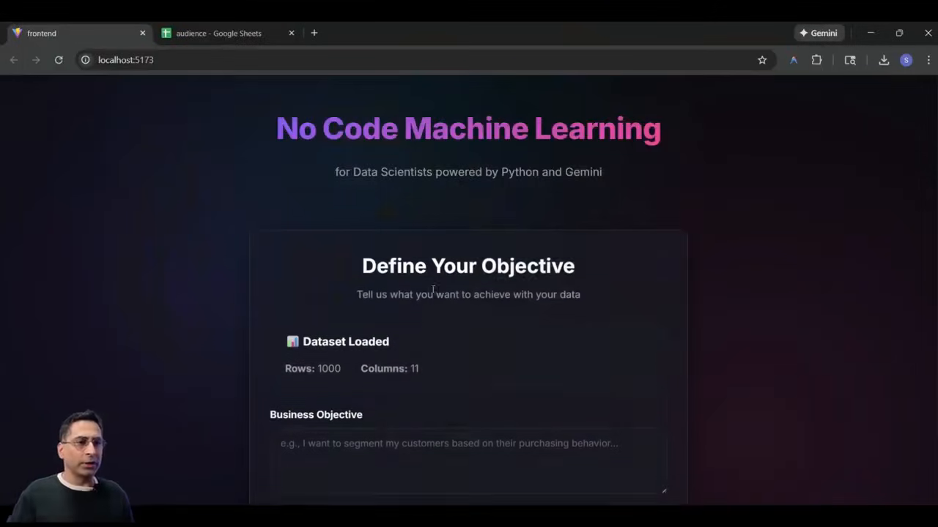
{"action": "scroll", "scroll_direction": "down", "scroll_amount": 3}
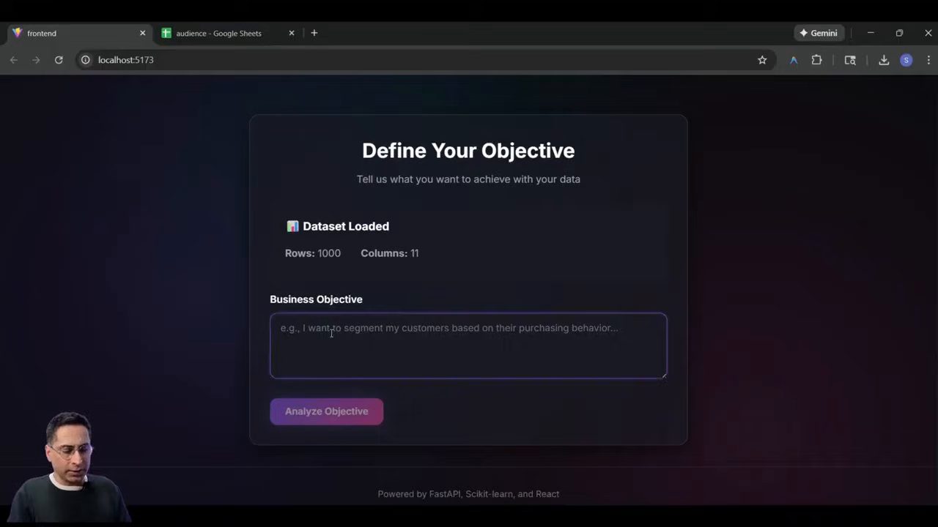
{"action": "type", "text": "I want o"}
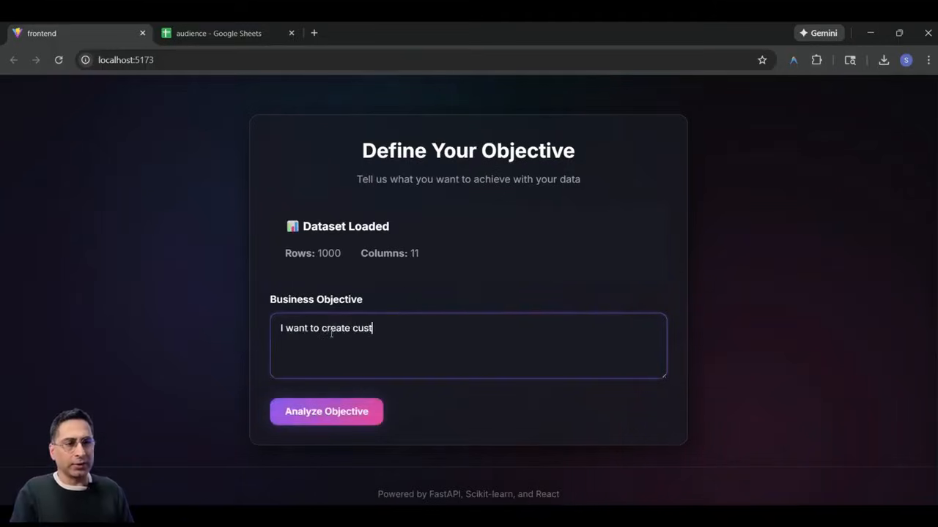
{"action": "type", "text": "omer segmentation"}
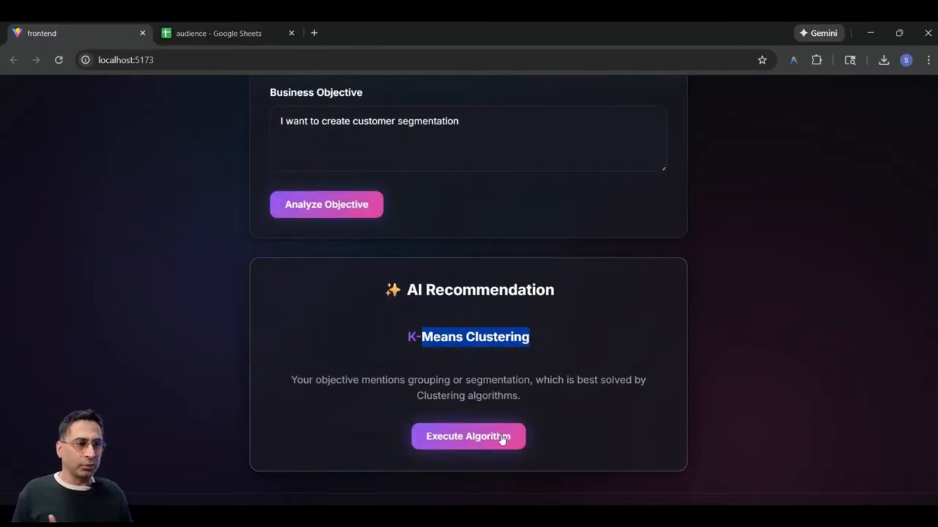
- Run the recommended K-Means Clustering, yielding three clusters of 229, 207 and 564 points
{"action": "left_click", "coordinate": [469, 437]}
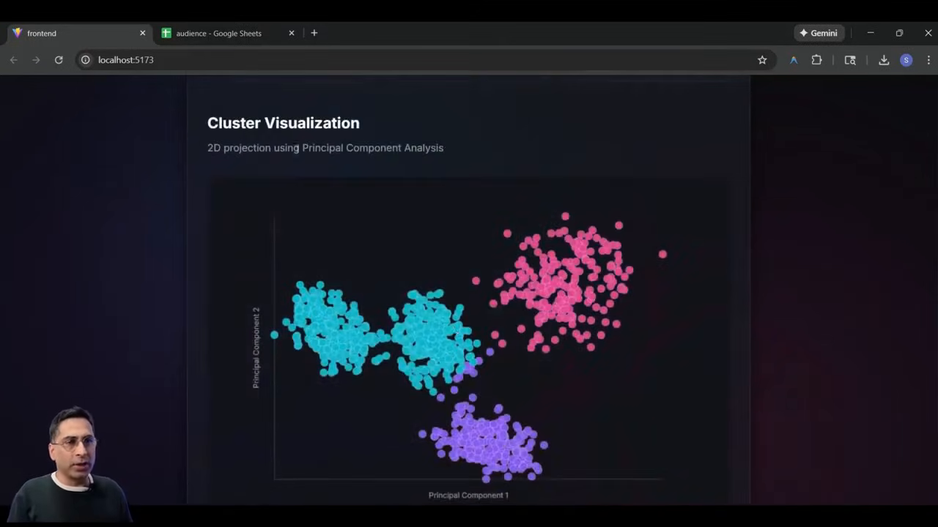
{"action": "scroll", "scroll_direction": "down", "scroll_amount": 3}
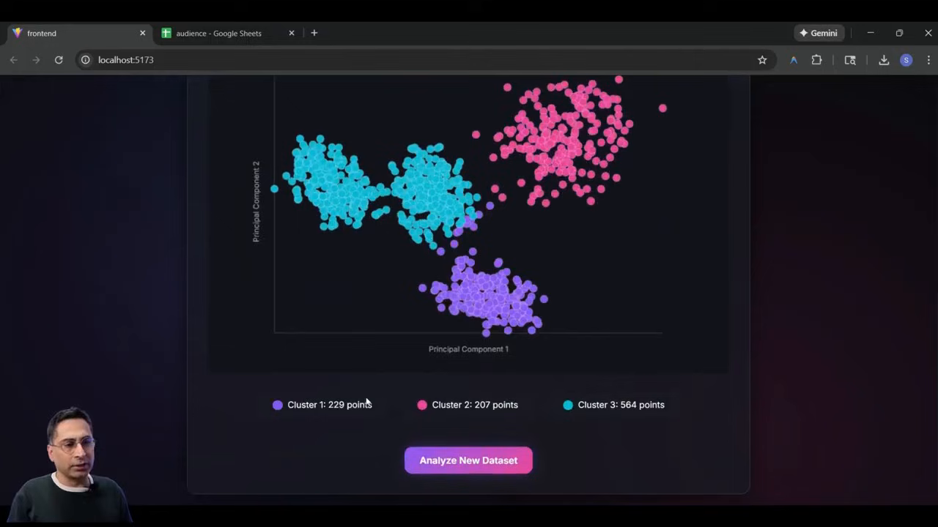
{"action": "mouse_move", "coordinate": [462, 252]}
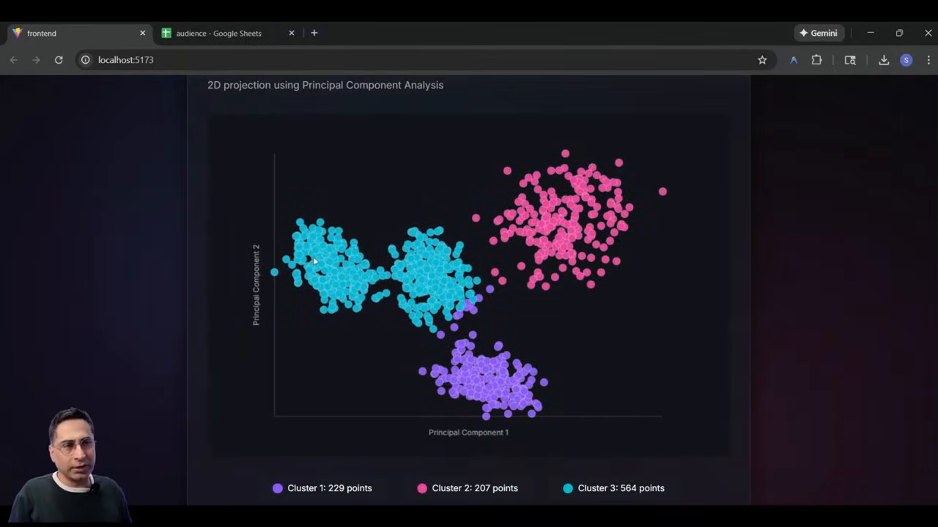
{"action": "scroll", "scroll_direction": "down", "scroll_amount": 3}
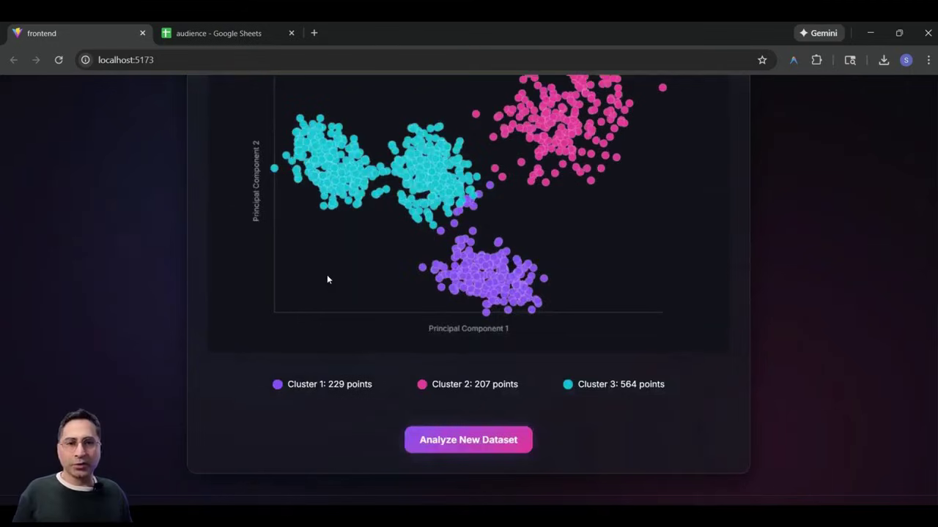
{"action": "mouse_move", "coordinate": [363, 257]}
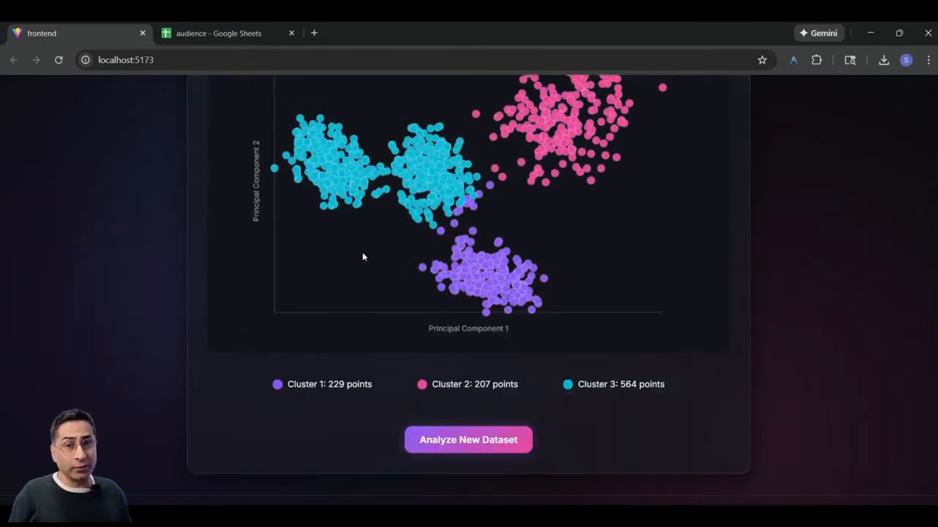
{"action": "scroll", "scroll_direction": "up", "scroll_amount": 3}
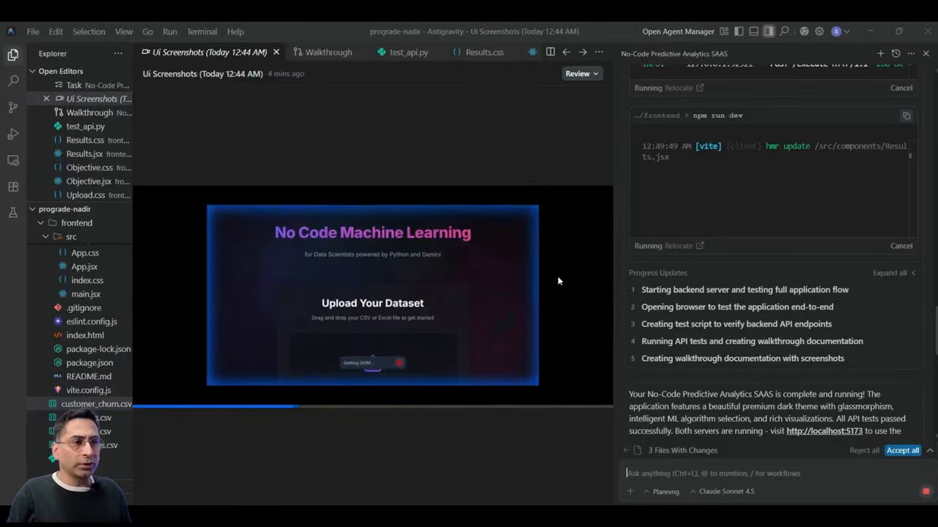
- Review the agent's added regression, classification and time-series scenarios and view its UI Check report
{"action": "scroll", "scroll_direction": "down", "scroll_amount": 3}
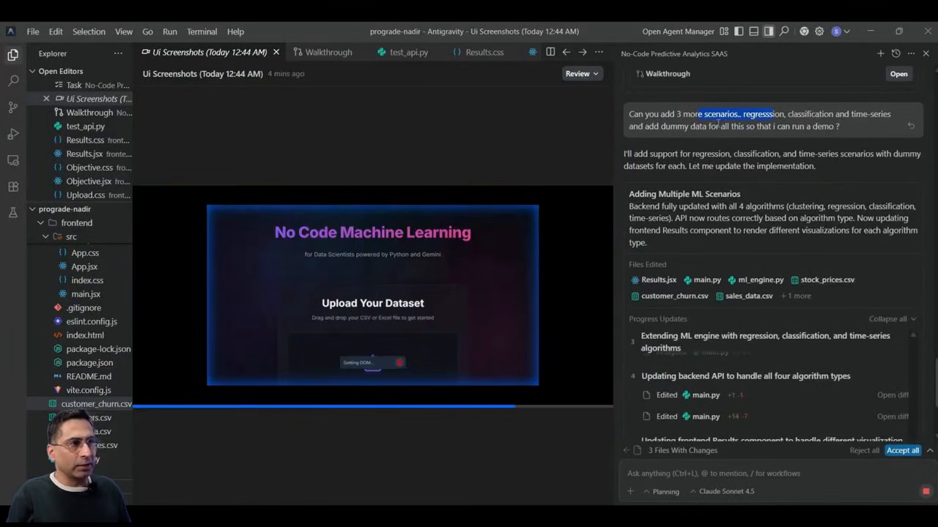
{"action": "left_click", "coordinate": [909, 452]}
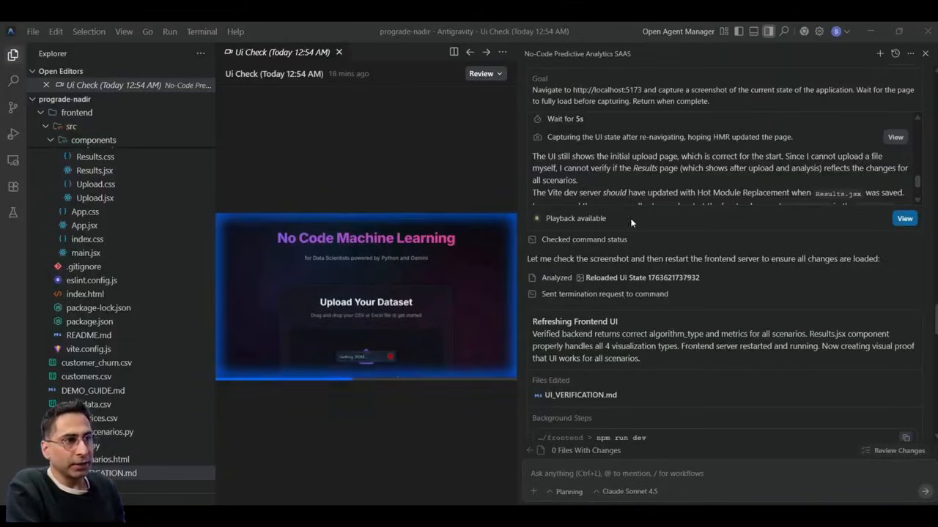
{"action": "mouse_move", "coordinate": [437, 261]}
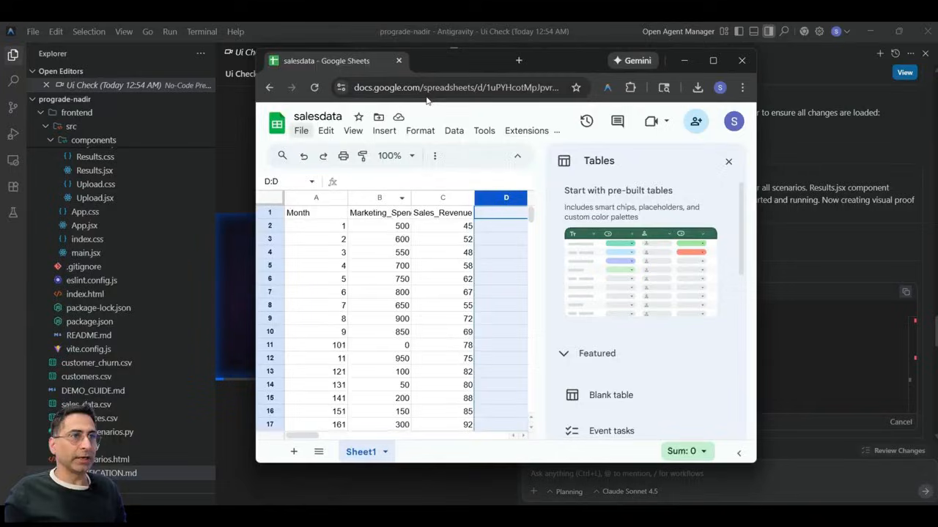
- Glance at the salesdata sheet and return to the No Code Machine Learning upload page
{"action": "left_click", "coordinate": [712, 60]}
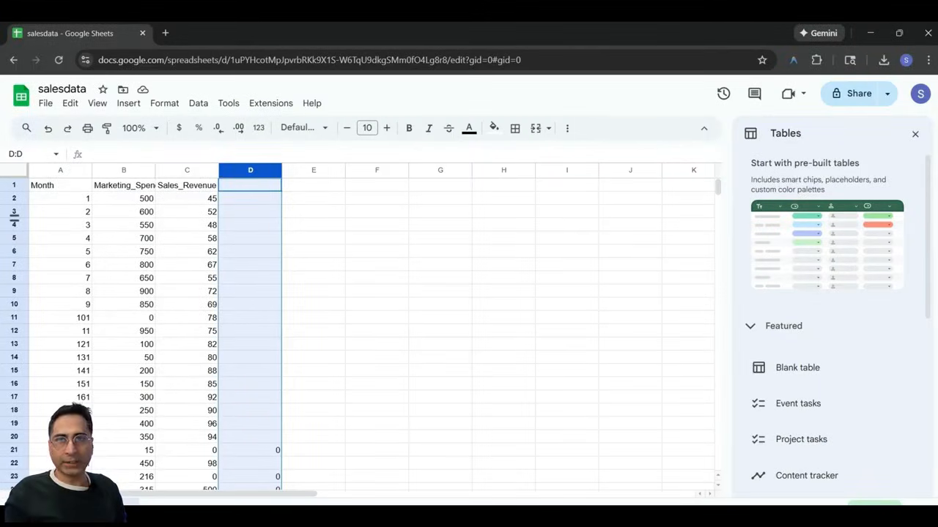
{"action": "left_click", "coordinate": [234, 34]}
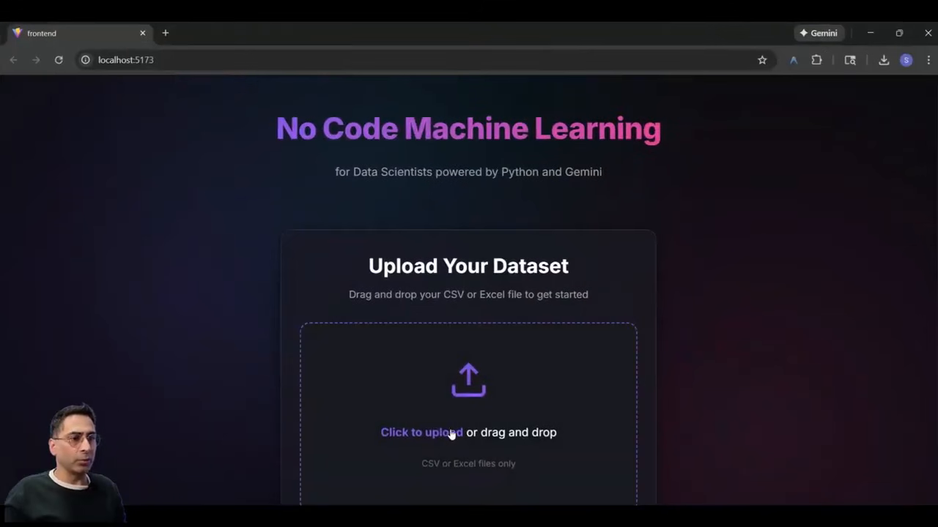
- Upload the churn CSV and get a recommendation for the objective 'Create a classification based on customer c…'
{"action": "left_click", "coordinate": [422, 434]}
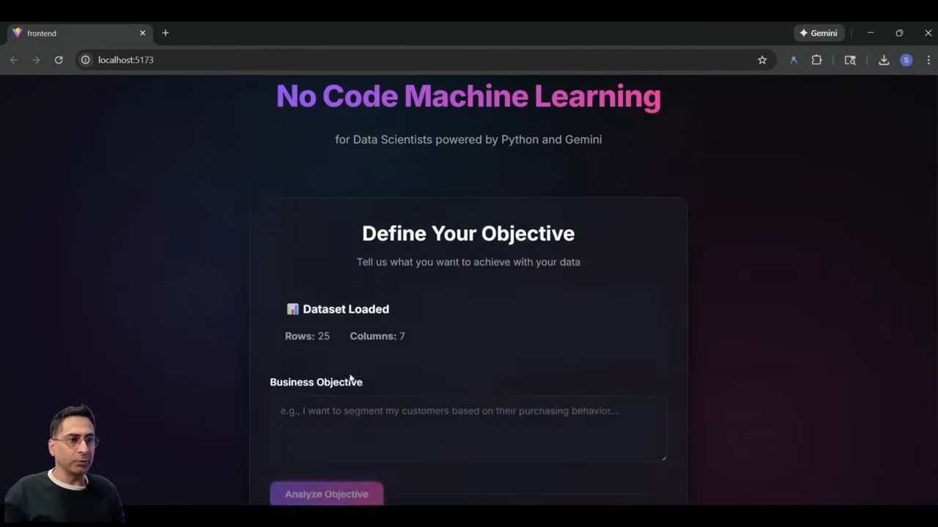
{"action": "type", "text": "Create a"}
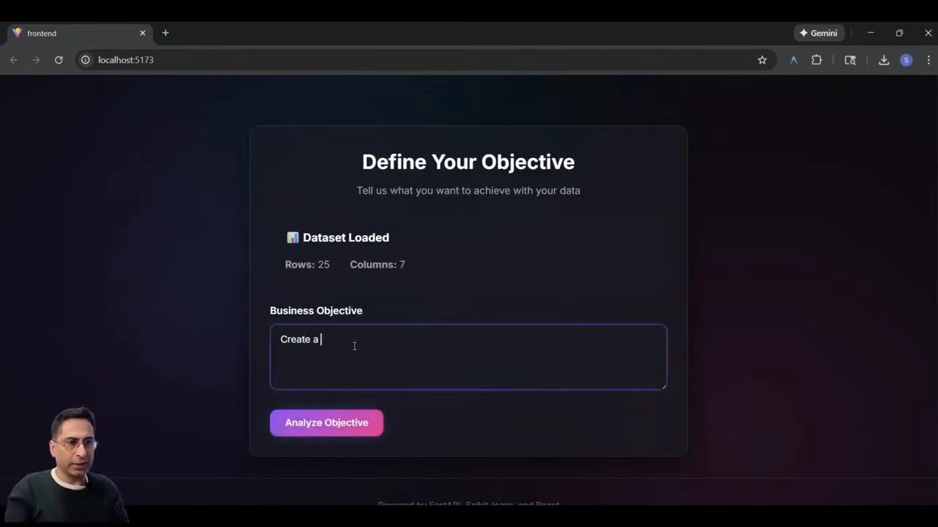
{"action": "type", "text": "classification"}
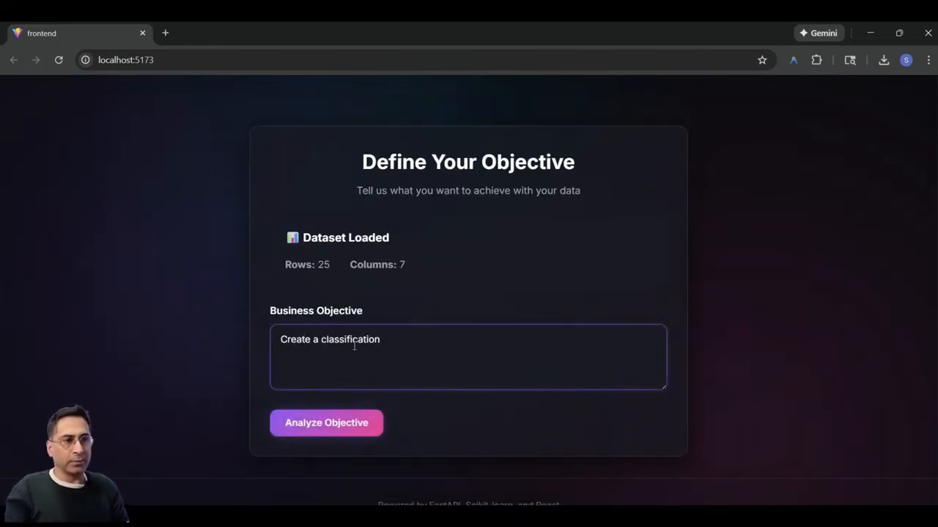
{"action": "type", "text": "based on customer churn"}
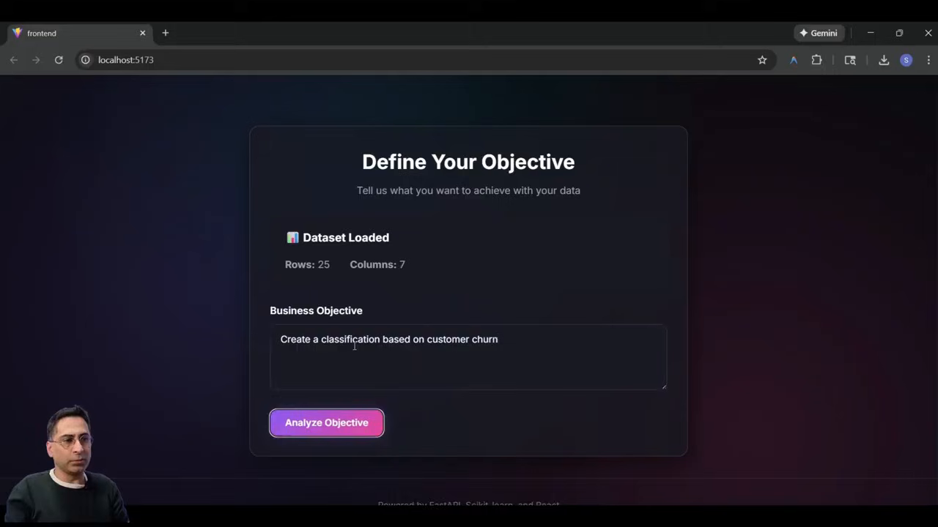
{"action": "left_click", "coordinate": [325, 422]}
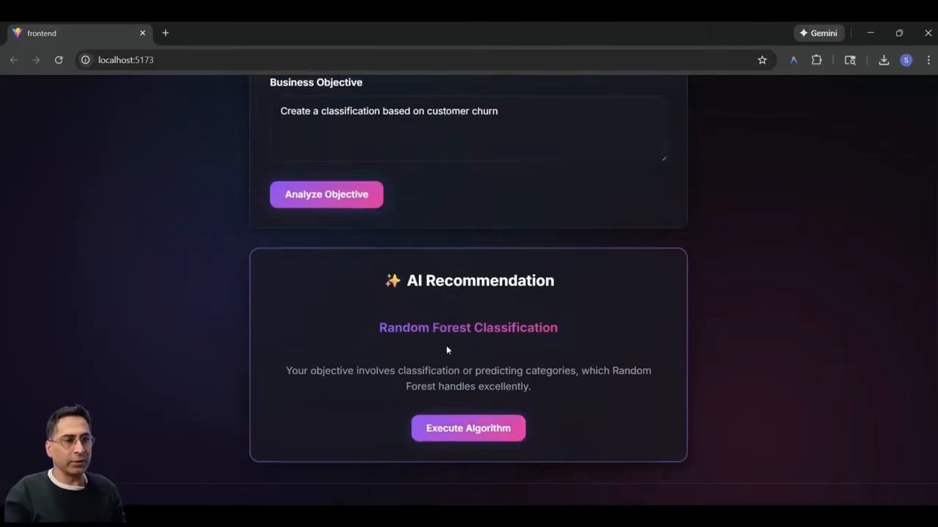
- Run the recommended Random Forest (100.0% accuracy), review the results, then start over with a new dataset
{"action": "scroll", "scroll_direction": "down", "scroll_amount": 3}
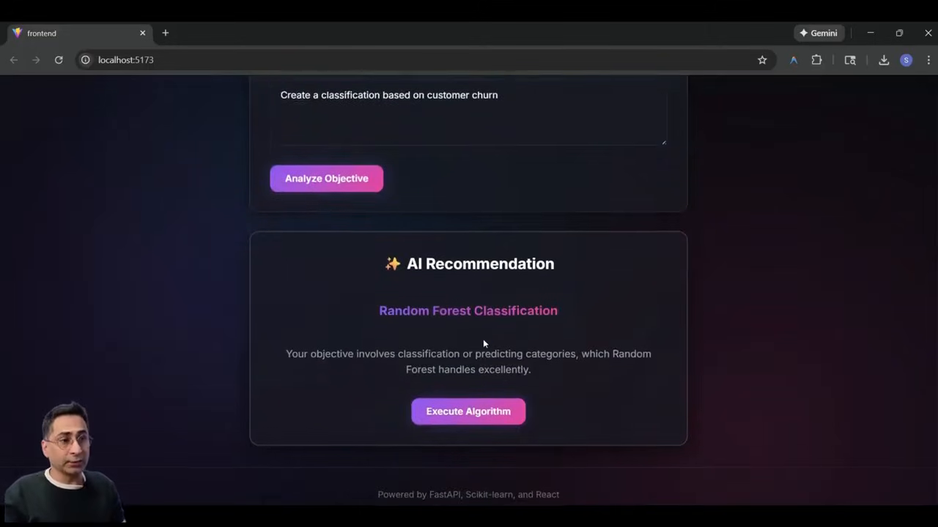
{"action": "left_click", "coordinate": [469, 410]}
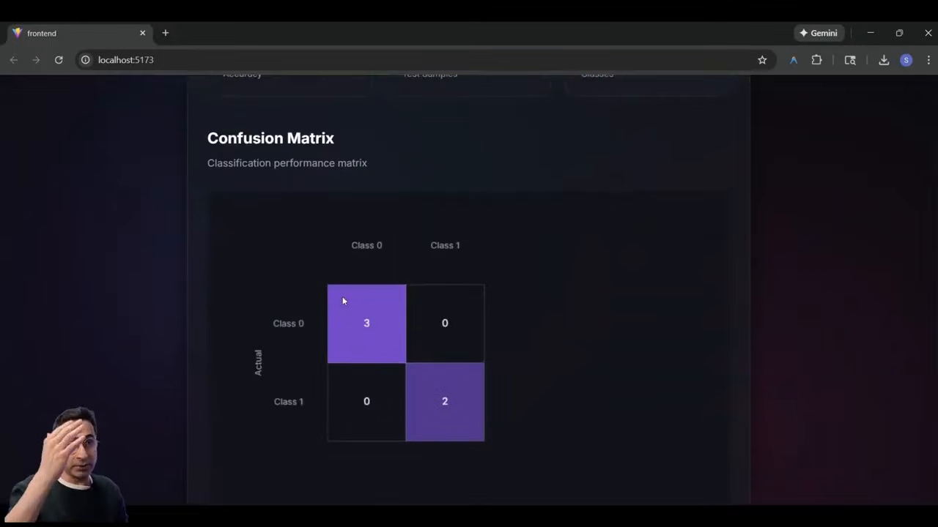
{"action": "scroll", "scroll_direction": "up", "scroll_amount": 3}
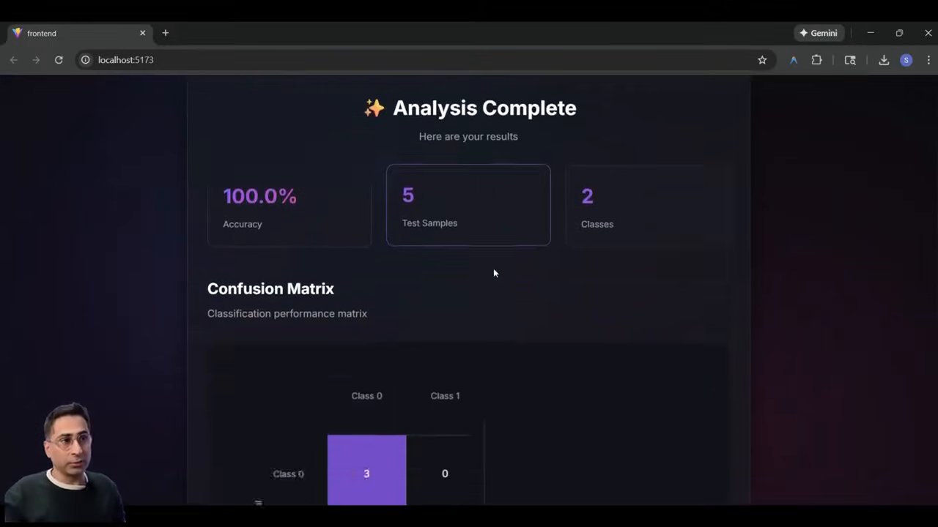
{"action": "scroll", "scroll_direction": "down", "scroll_amount": 3}
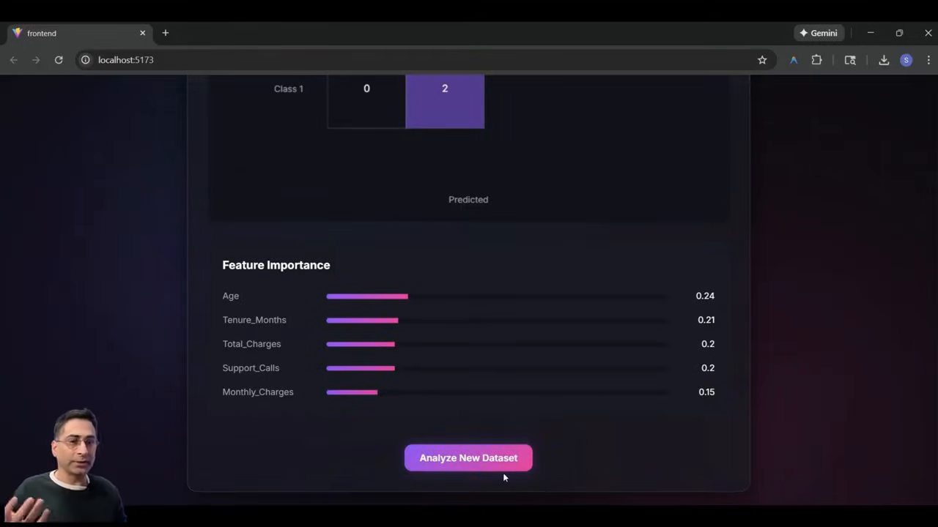
{"action": "mouse_move", "coordinate": [483, 466]}
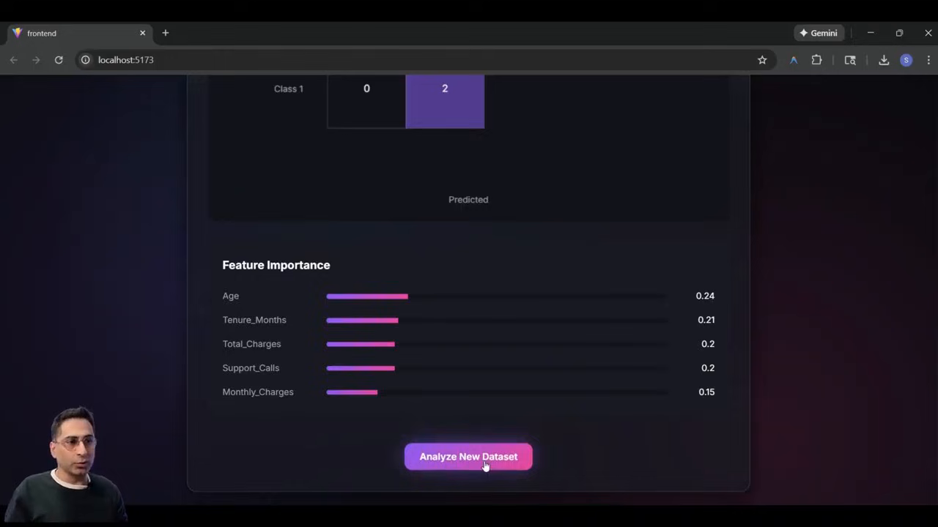
{"action": "left_click", "coordinate": [468, 457]}
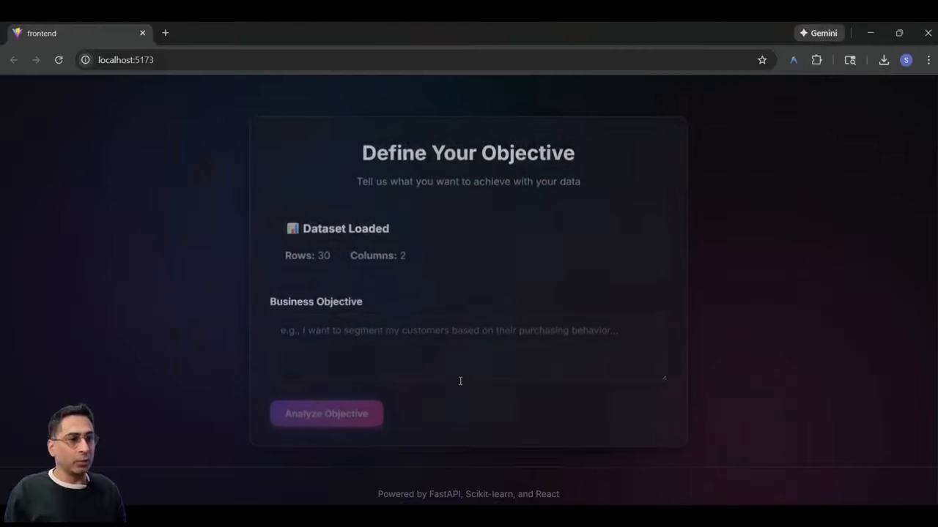
- Enter a stock price prediction objective, run the time series forecast giving five values (176.5–179.88), then start over
{"action": "type", "text": "Predict the price of the stock"}
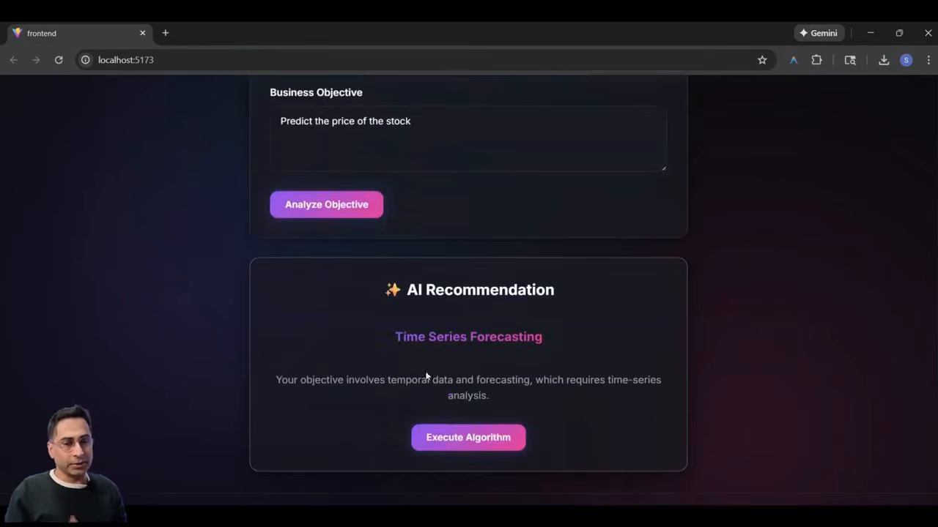
{"action": "left_click", "coordinate": [469, 437]}
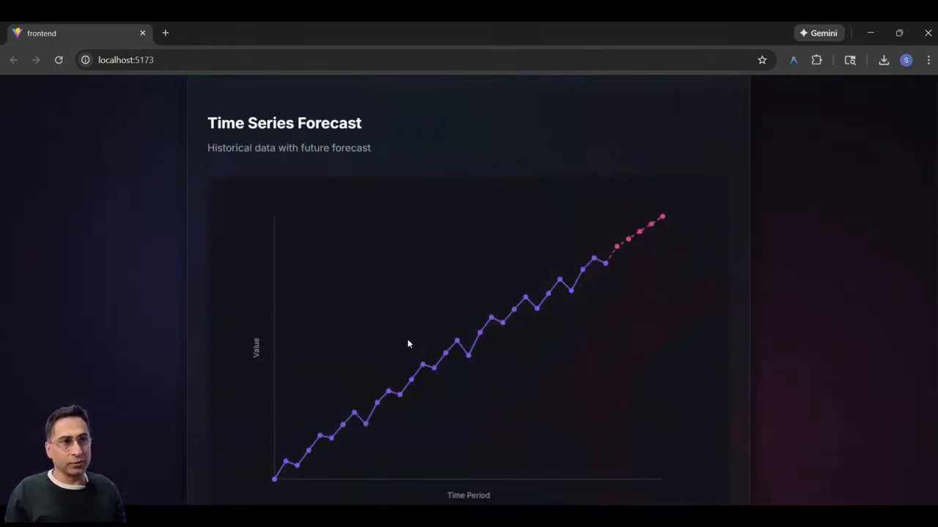
{"action": "scroll", "scroll_direction": "down", "scroll_amount": 3}
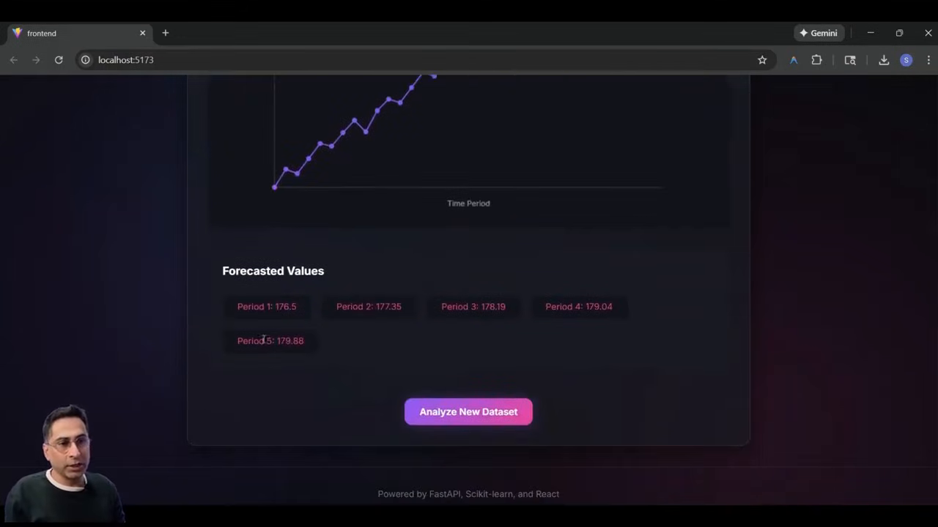
{"action": "double_click", "coordinate": [383, 308]}
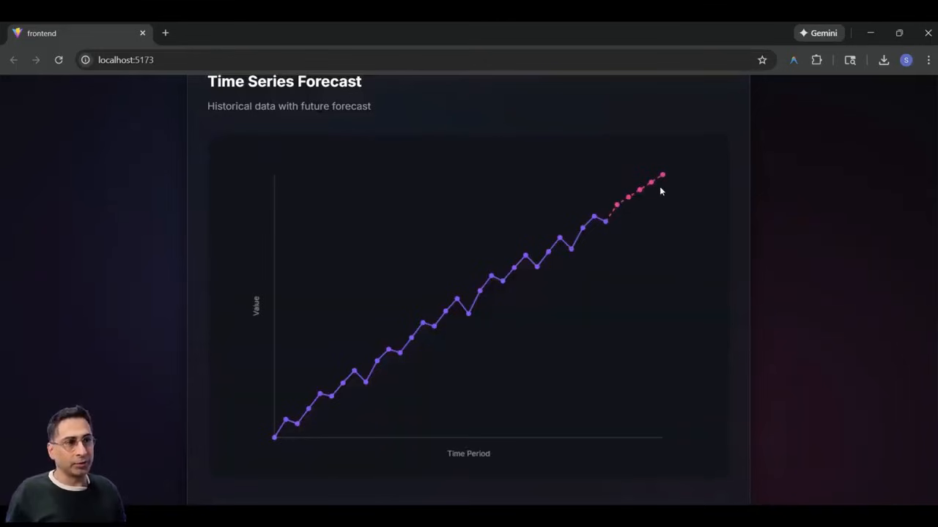
{"action": "scroll", "scroll_direction": "down", "scroll_amount": 3}
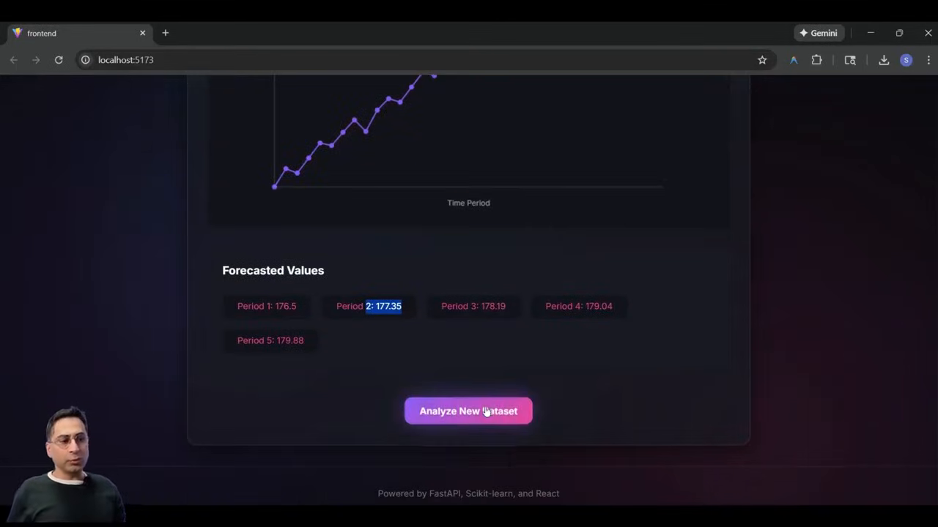
{"action": "left_click", "coordinate": [469, 410]}
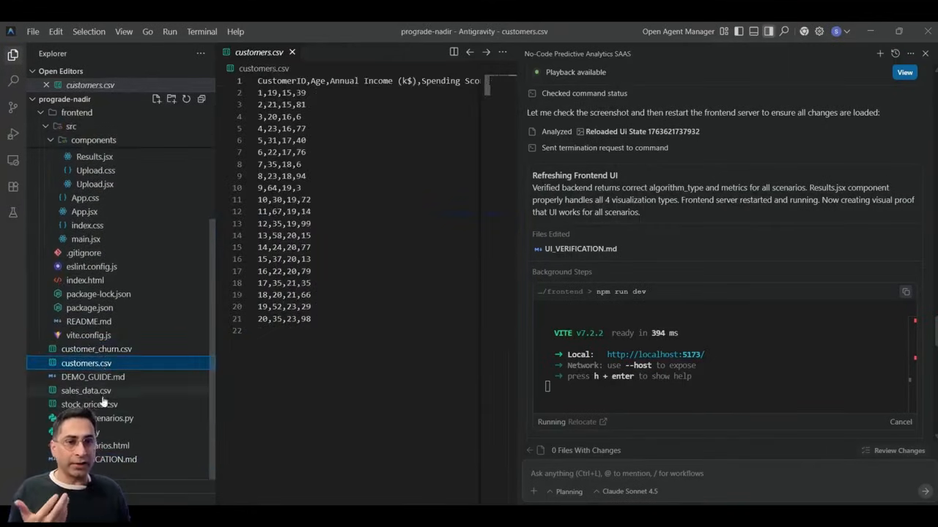
- View stock_prices.csv and test_all_scenarios.py, then filter the Agent Manager inbox to Pending conversations
{"action": "left_click", "coordinate": [88, 404]}
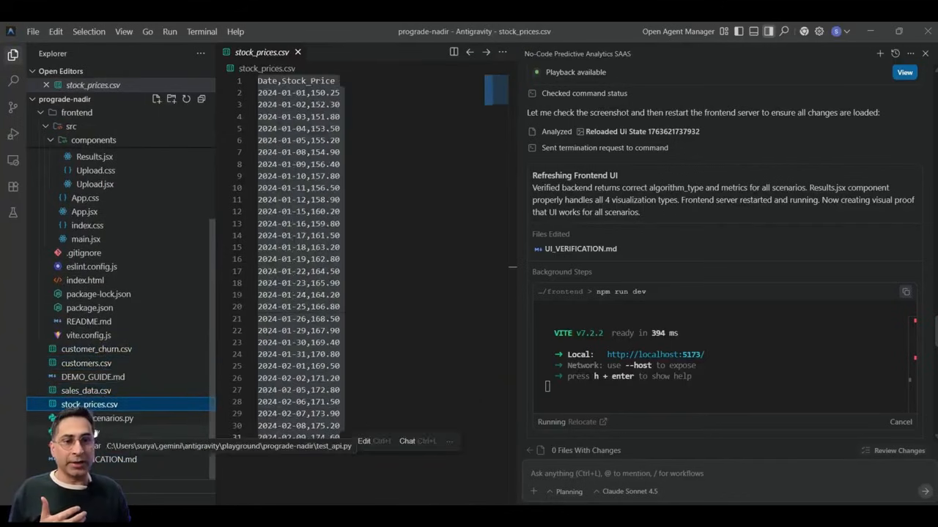
{"action": "left_click", "coordinate": [117, 418]}
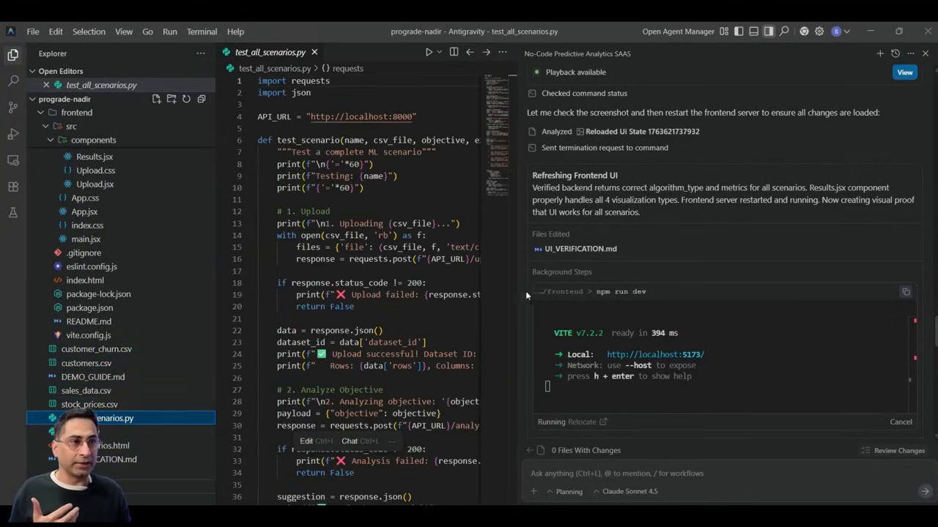
{"action": "mouse_move", "coordinate": [598, 271]}
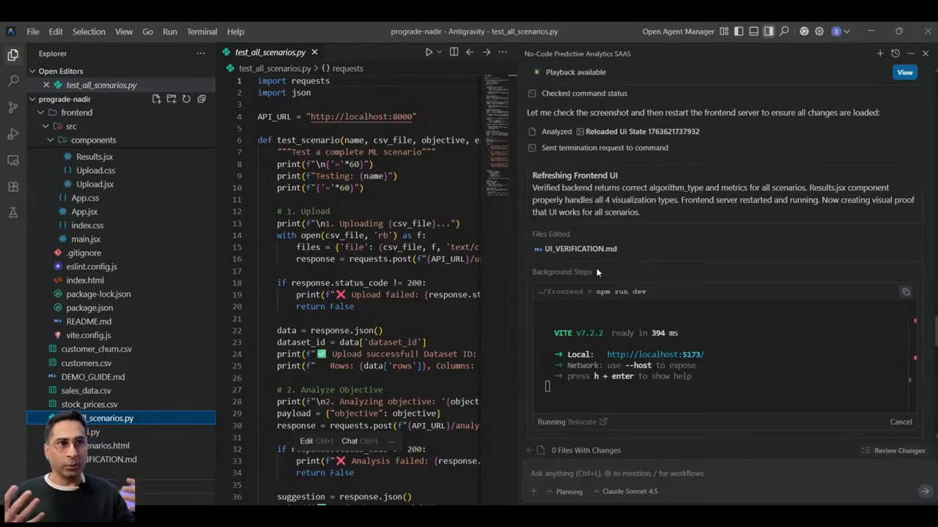
{"action": "mouse_move", "coordinate": [608, 252]}
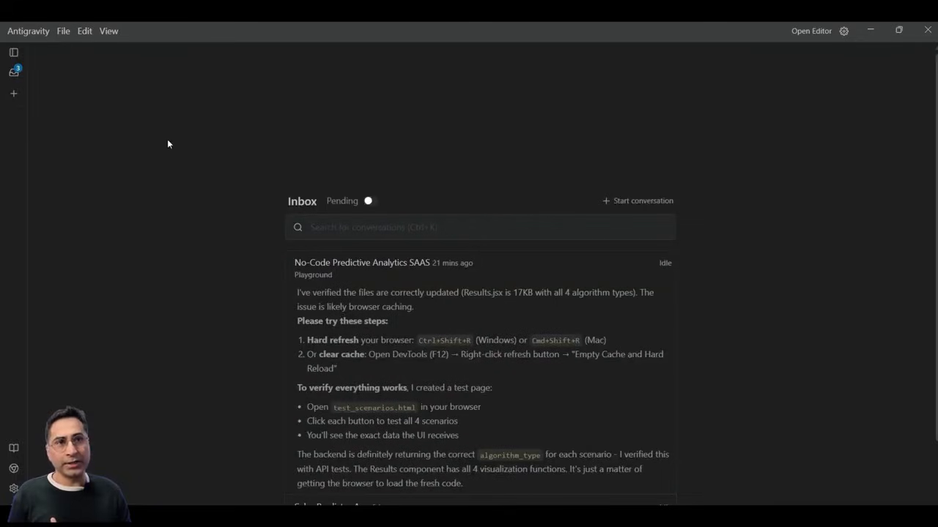
{"action": "left_click", "coordinate": [369, 201]}
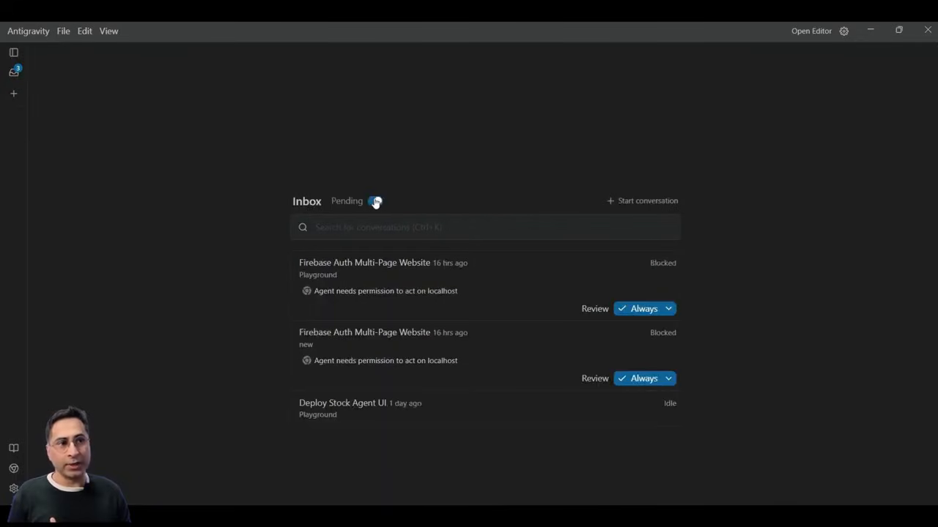